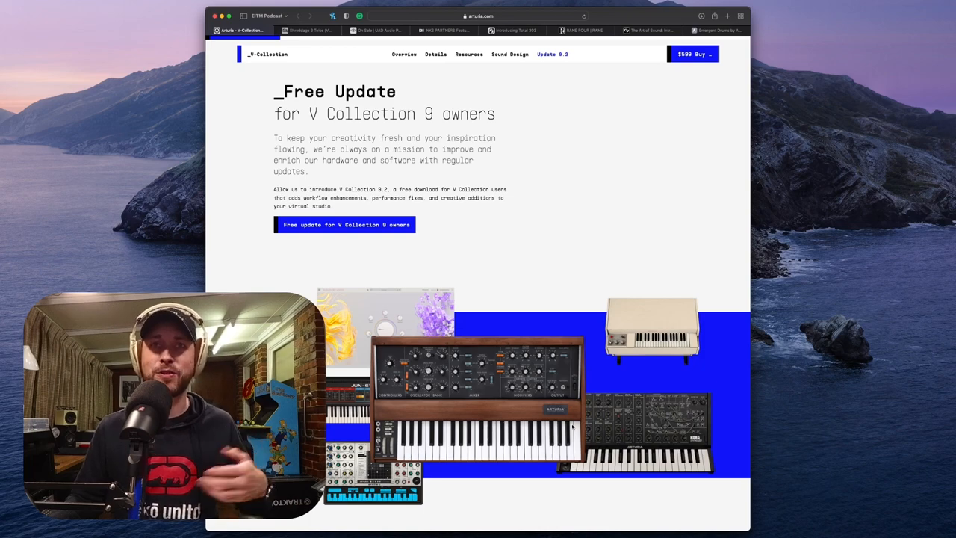
- Scroll down the V Collection 9 update page through its What's included feature cards
{"action": "scroll", "scroll_direction": "down", "scroll_amount": 3}
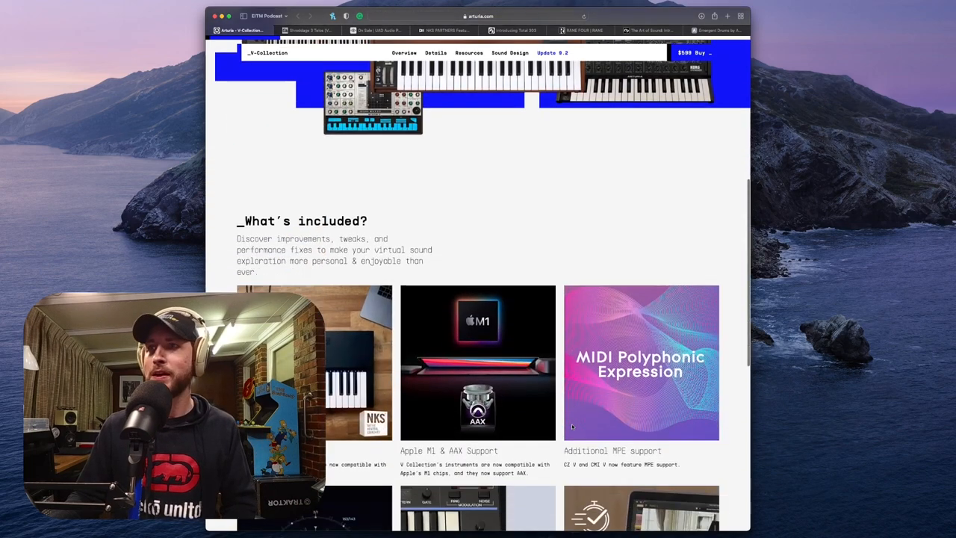
{"action": "scroll", "scroll_direction": "down", "scroll_amount": 3}
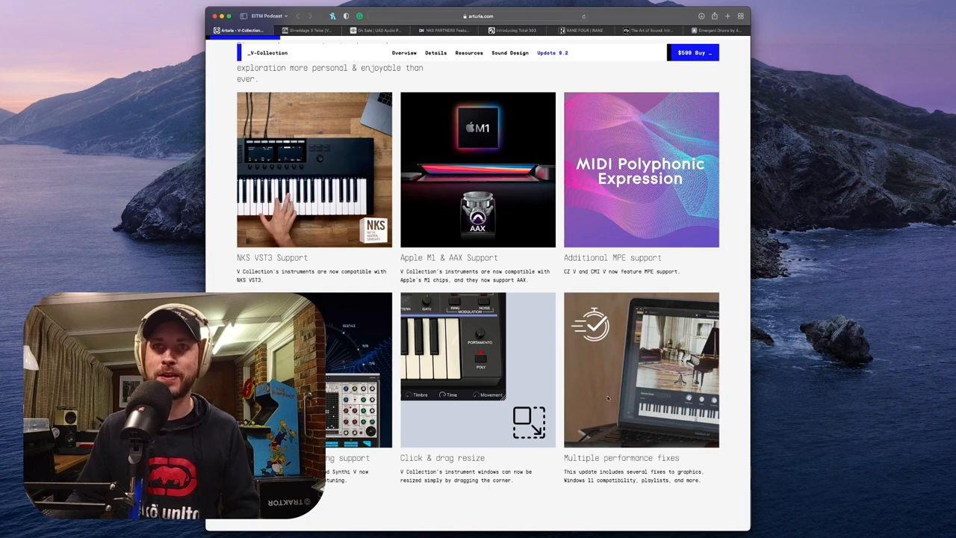
{"action": "scroll", "scroll_direction": "down", "scroll_amount": 3}
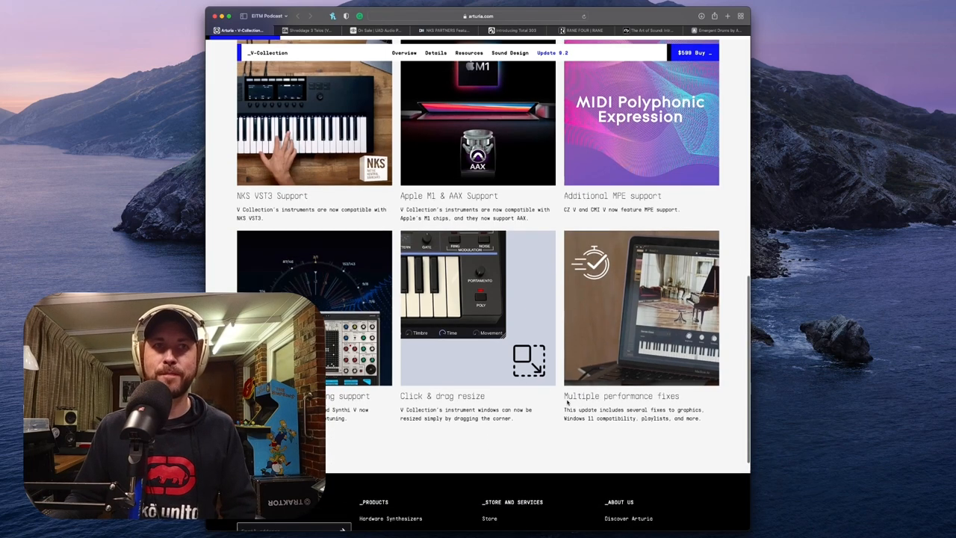
{"action": "scroll", "scroll_direction": "down", "scroll_amount": 3}
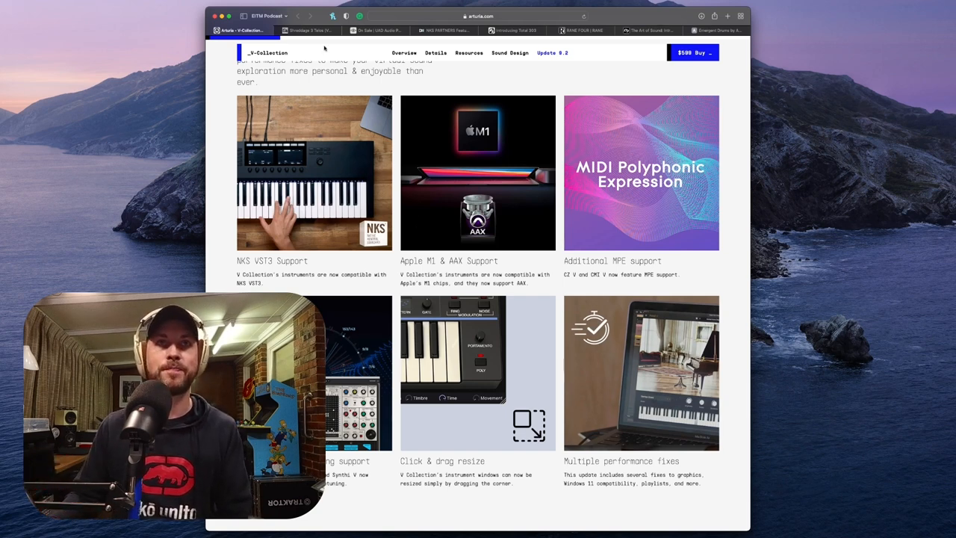
- Switch to the impactsoundworks.com tab showing the Shreddage 3 Telos page at $159
{"action": "left_click", "coordinate": [307, 30]}
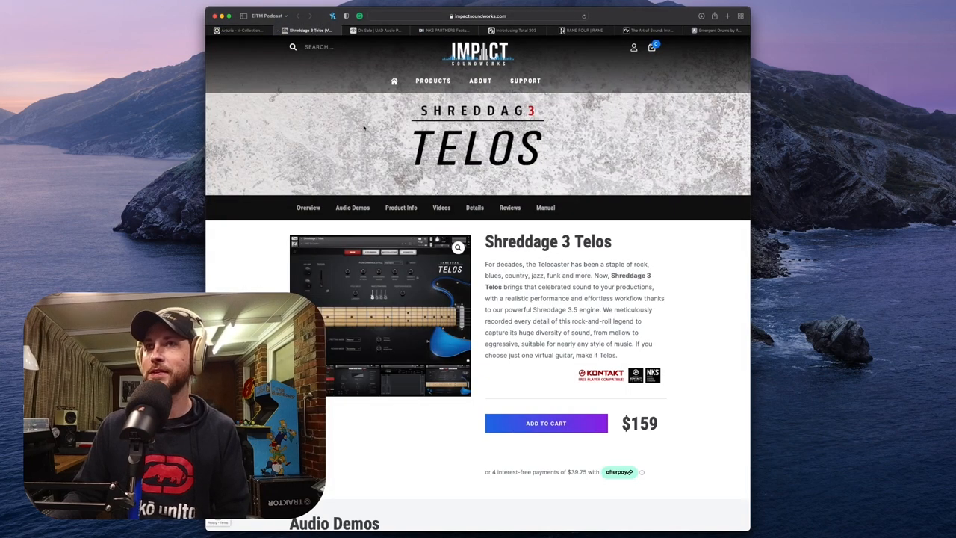
{"action": "left_click", "coordinate": [352, 208]}
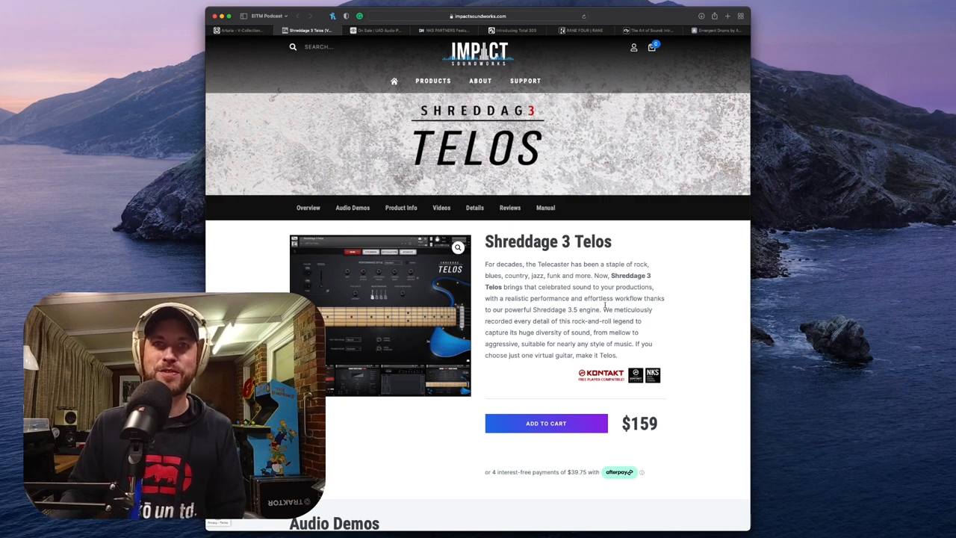
{"action": "scroll", "scroll_direction": "down", "scroll_amount": 3}
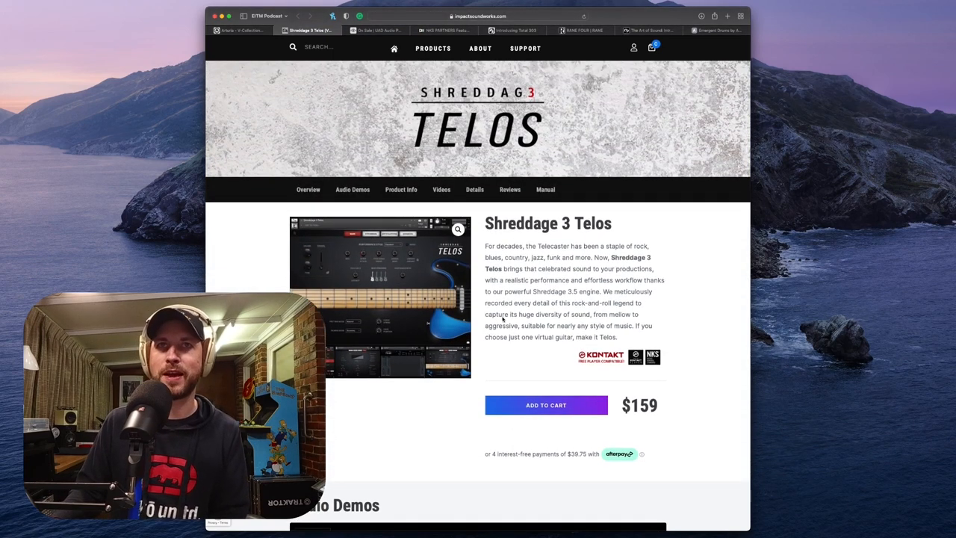
- Play the Tele Cat Blues demo in the Audio Demos section, then pause it
{"action": "scroll", "scroll_direction": "down", "scroll_amount": 3}
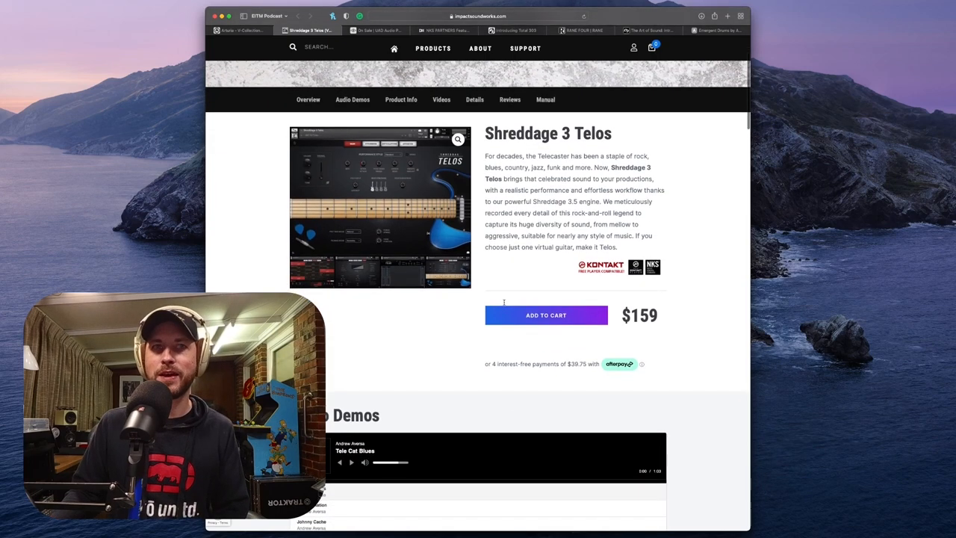
{"action": "scroll", "scroll_direction": "down", "scroll_amount": 3}
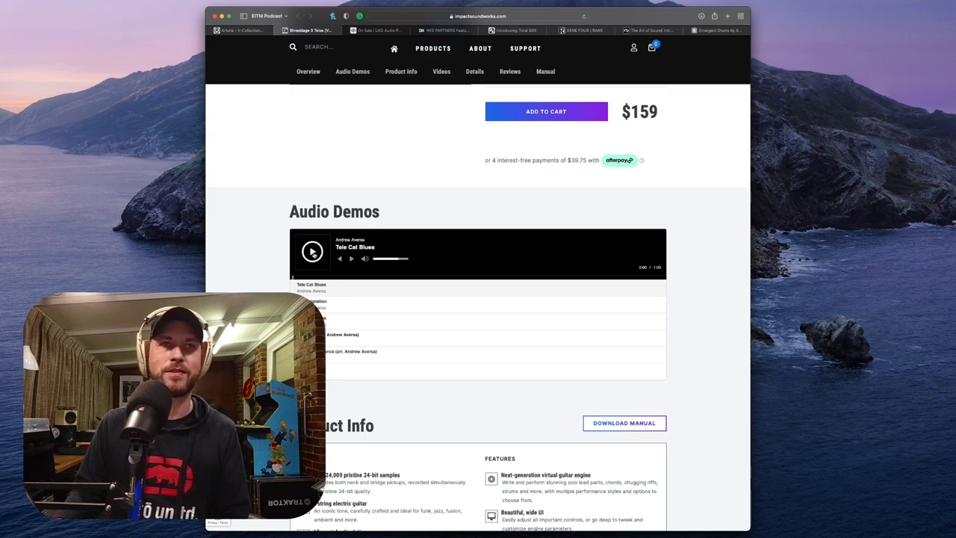
{"action": "left_click", "coordinate": [312, 250]}
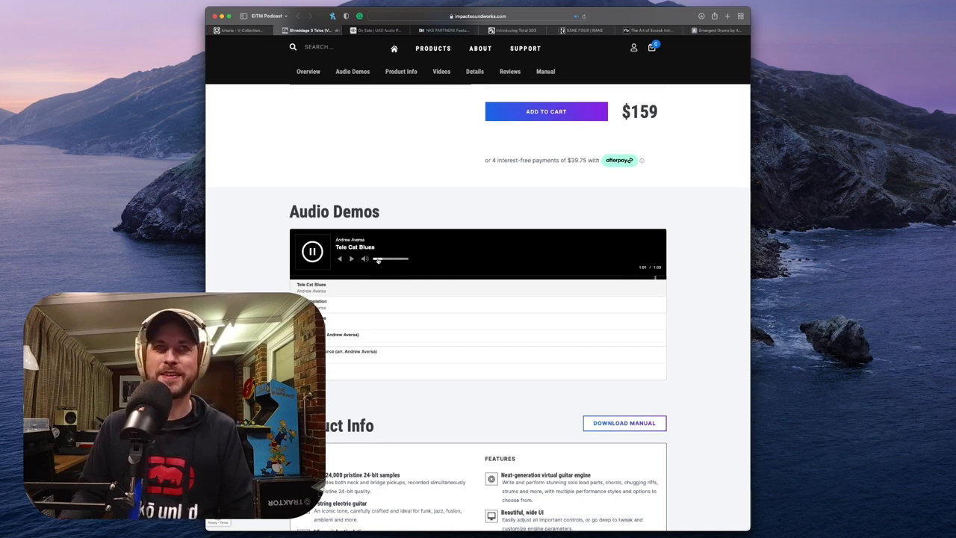
{"action": "left_click", "coordinate": [312, 251]}
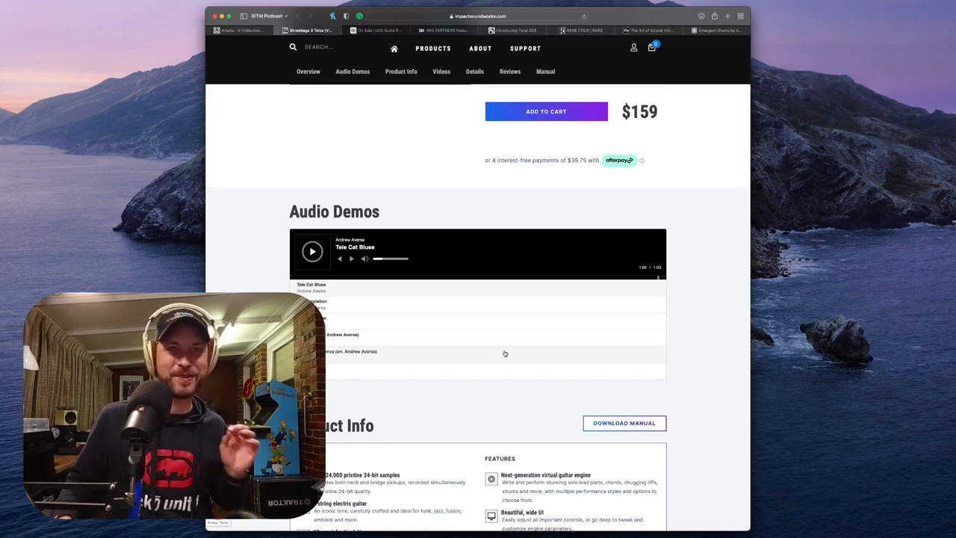
- Scroll the Shreddage 3 Telos page back to its title and $159 price
{"action": "scroll", "scroll_direction": "down", "scroll_amount": 3}
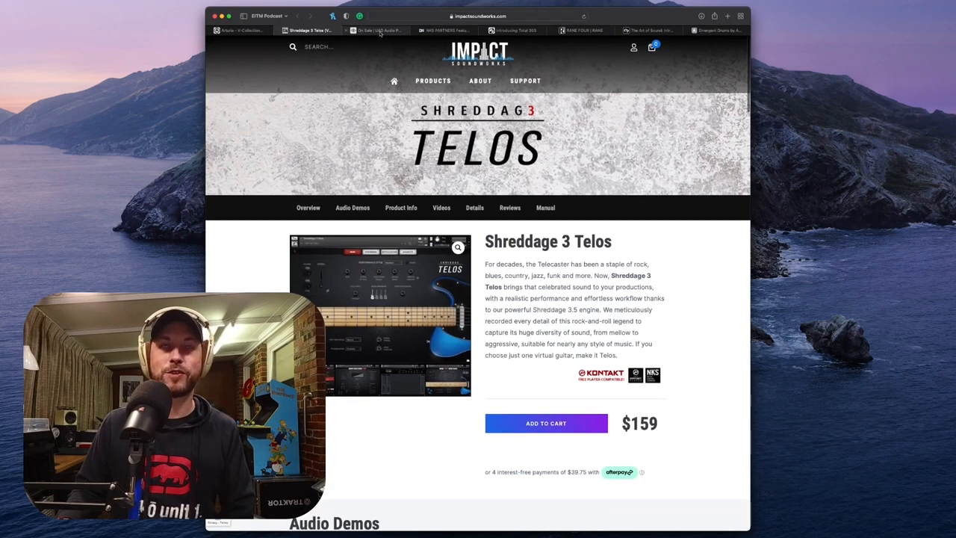
{"action": "mouse_move", "coordinate": [377, 30]}
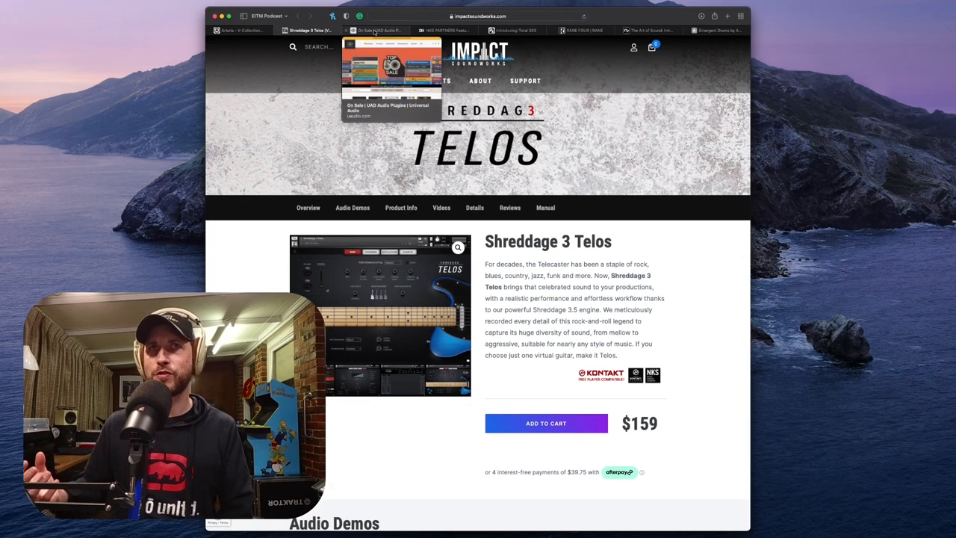
- Switch to the uaudio.com tab showing the Top 50 Sale page
{"action": "left_click", "coordinate": [379, 30]}
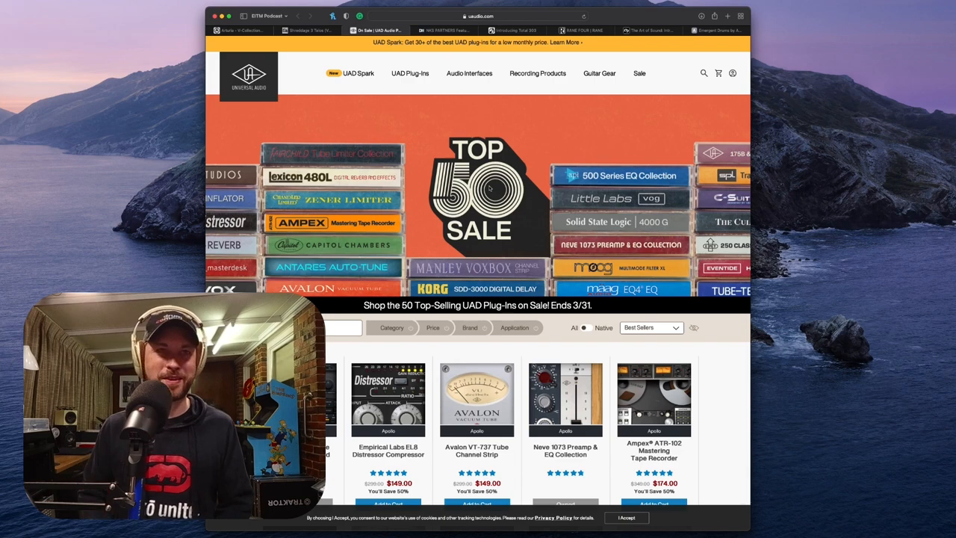
{"action": "scroll", "scroll_direction": "down", "scroll_amount": 3}
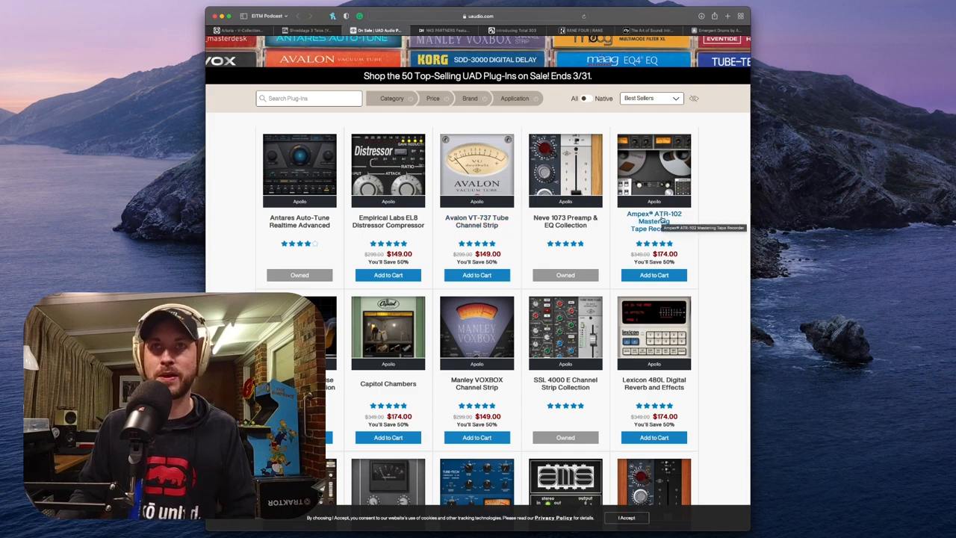
{"action": "scroll", "scroll_direction": "down", "scroll_amount": 3}
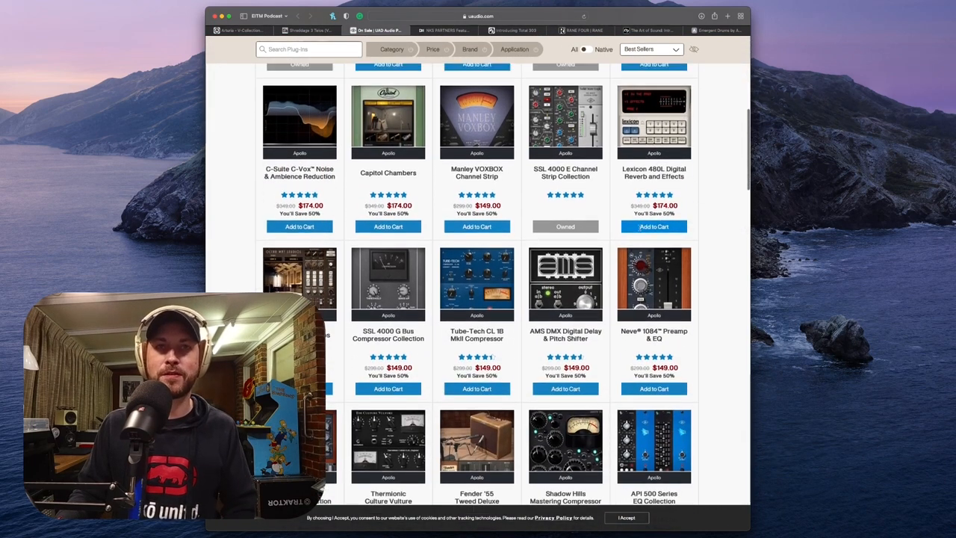
{"action": "scroll", "scroll_direction": "down", "scroll_amount": 3}
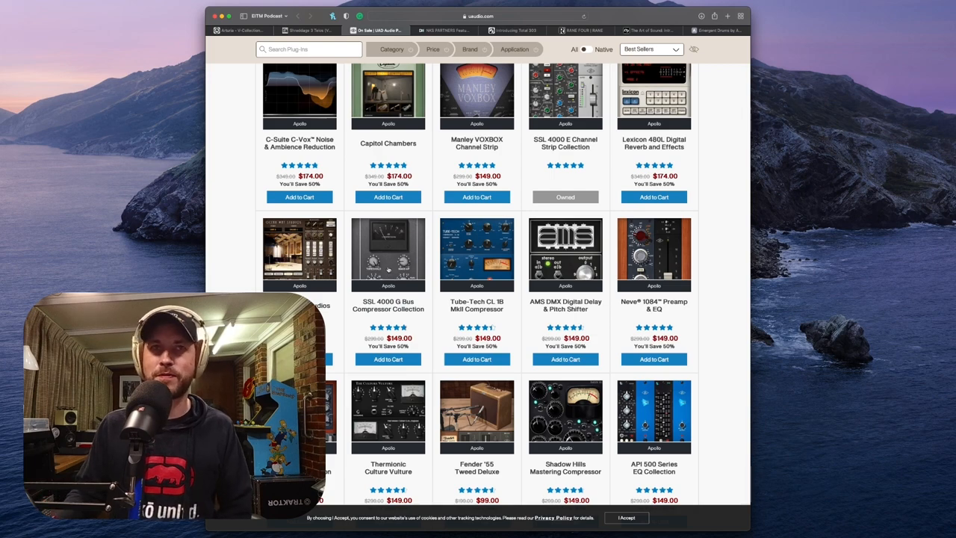
{"action": "scroll", "scroll_direction": "down", "scroll_amount": 3}
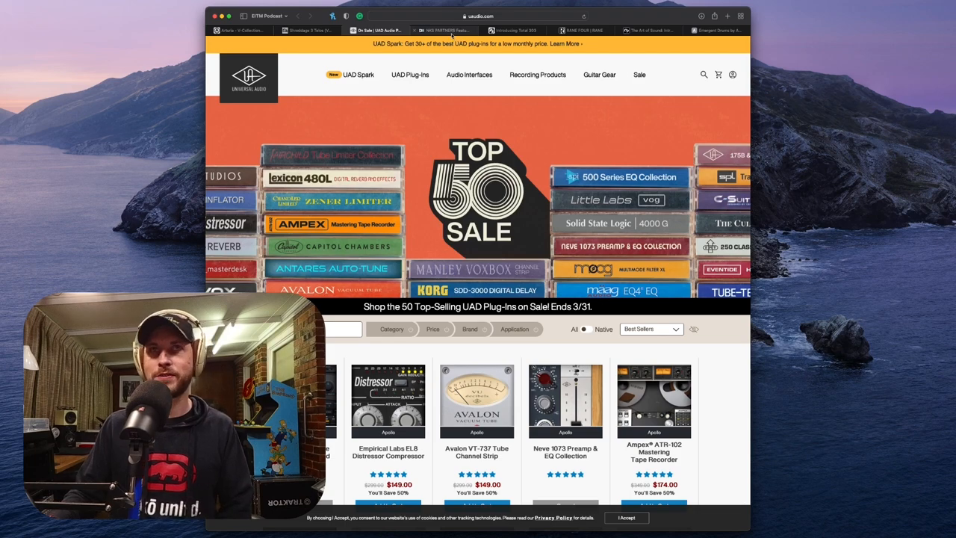
{"action": "left_click", "coordinate": [442, 30]}
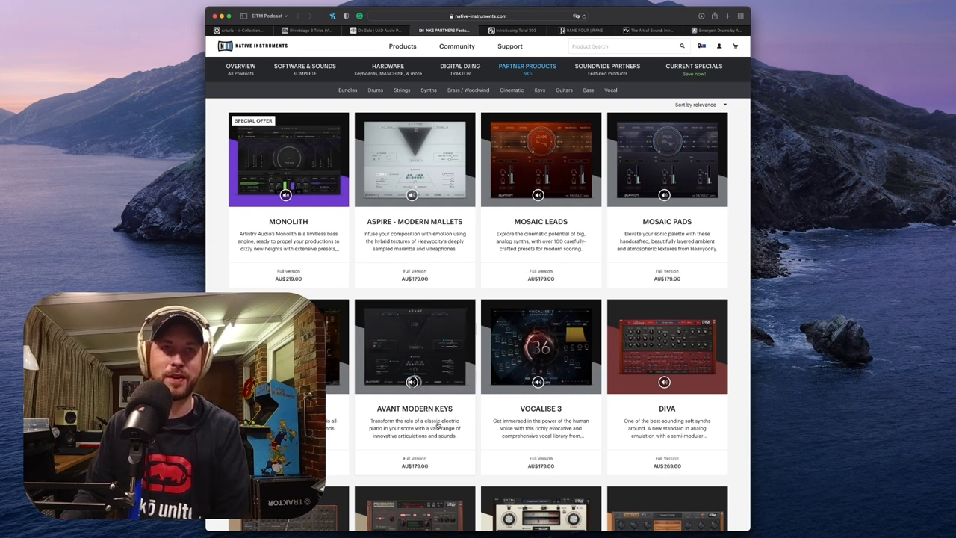
{"action": "left_click", "coordinate": [412, 382]}
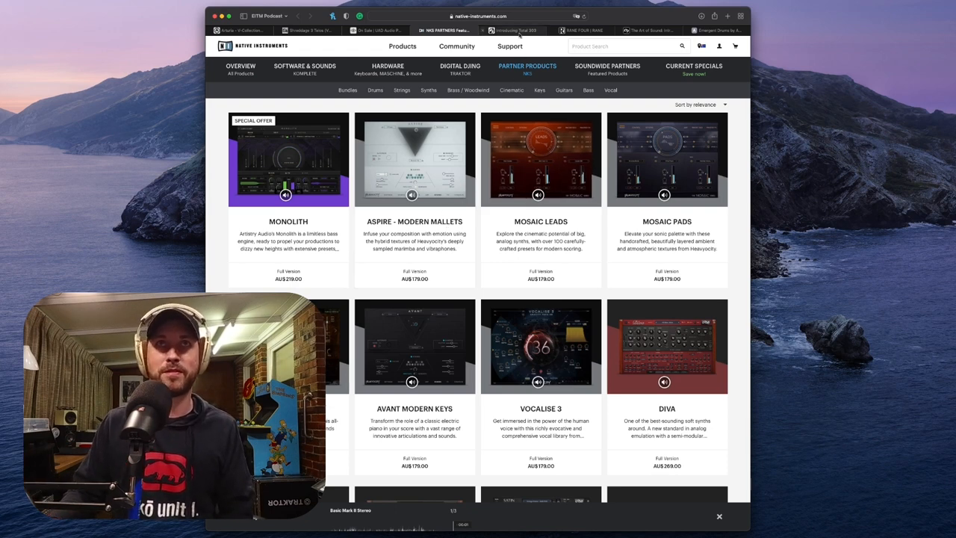
- Switch to the Roland Cloud 'Introducing Total 303' tab
{"action": "left_click", "coordinate": [514, 30]}
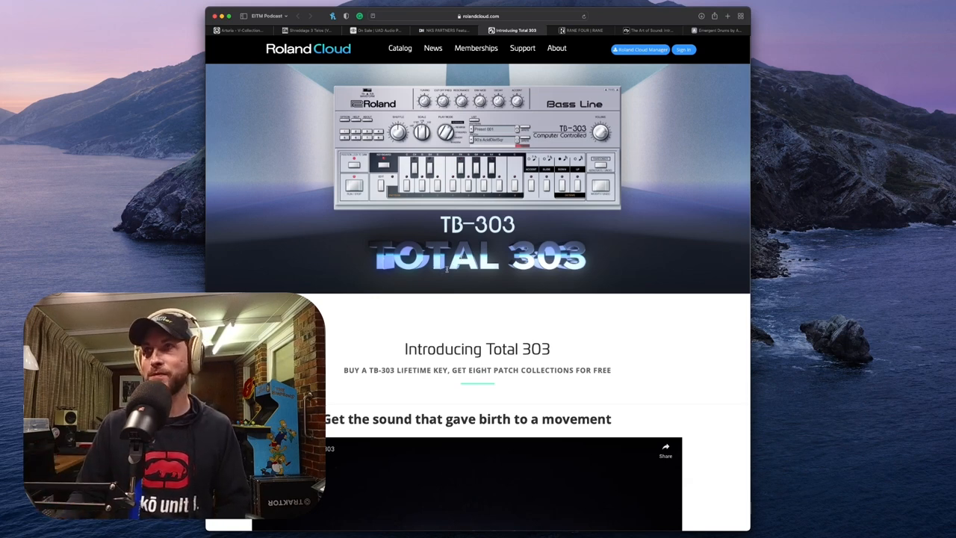
{"action": "scroll", "scroll_direction": "down", "scroll_amount": 3}
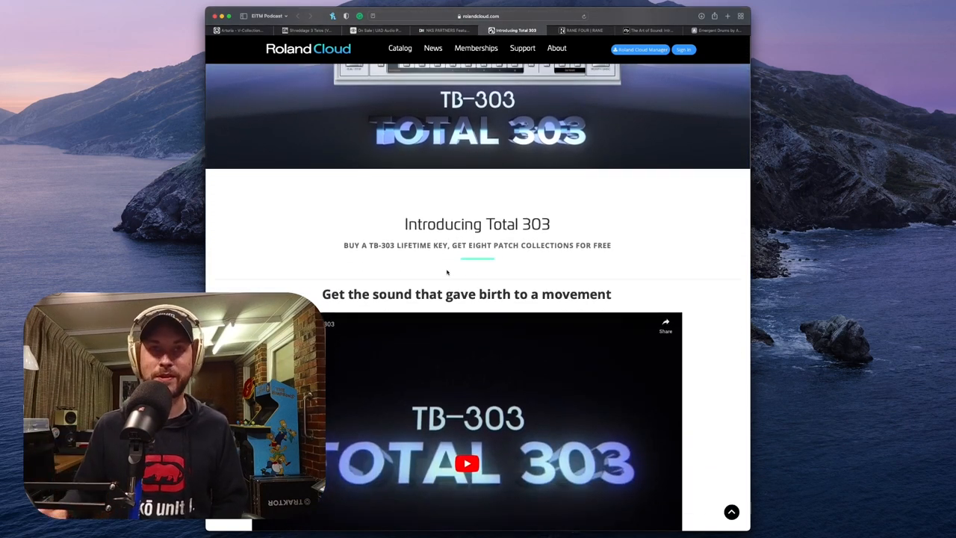
{"action": "scroll", "scroll_direction": "down", "scroll_amount": 3}
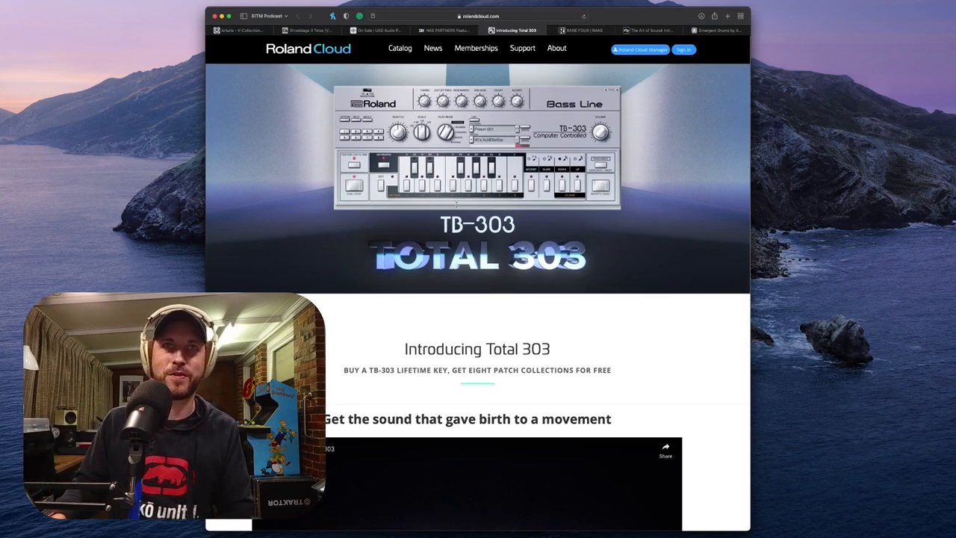
- Scroll to the embedded Introducing Total 303 video and start it playing
{"action": "scroll", "scroll_direction": "down", "scroll_amount": 3}
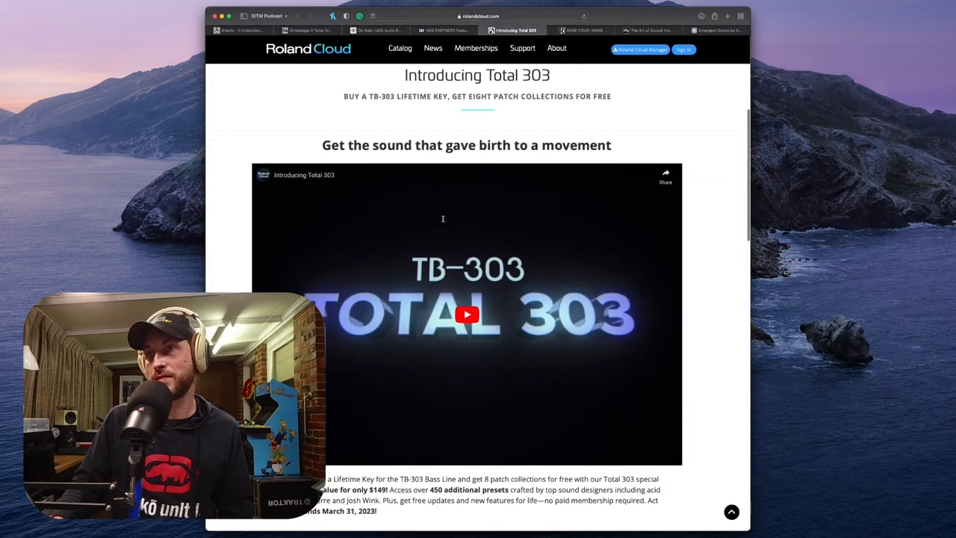
{"action": "scroll", "scroll_direction": "down", "scroll_amount": 3}
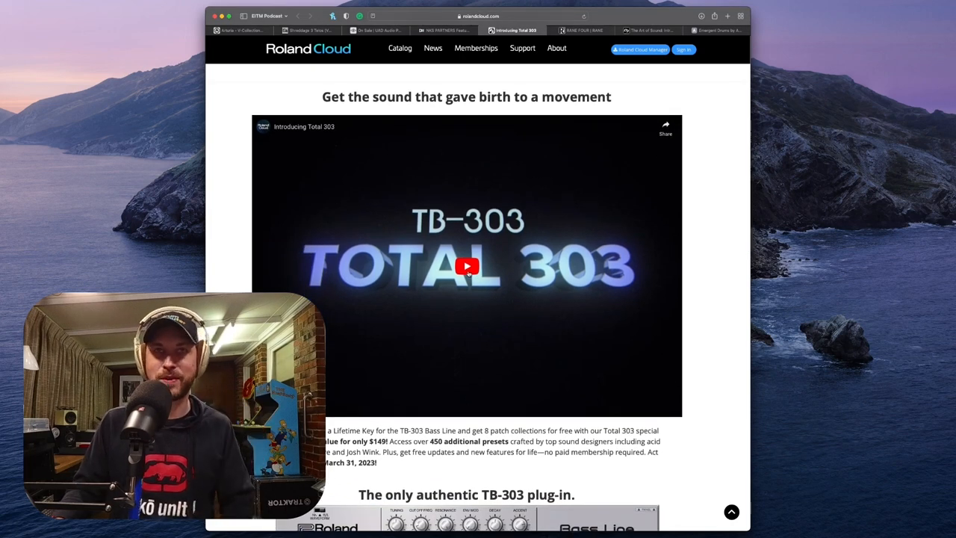
{"action": "left_click", "coordinate": [466, 266]}
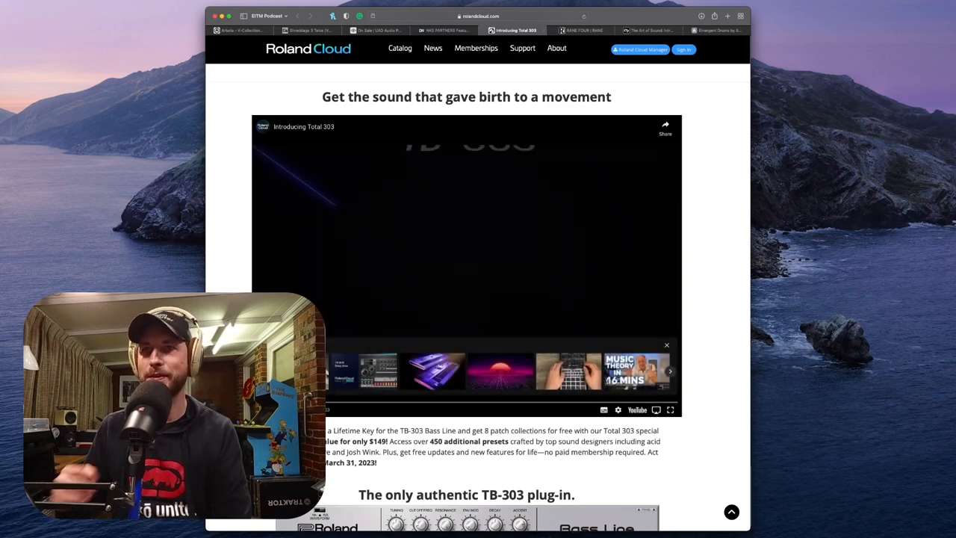
{"action": "scroll", "scroll_direction": "down", "scroll_amount": 3}
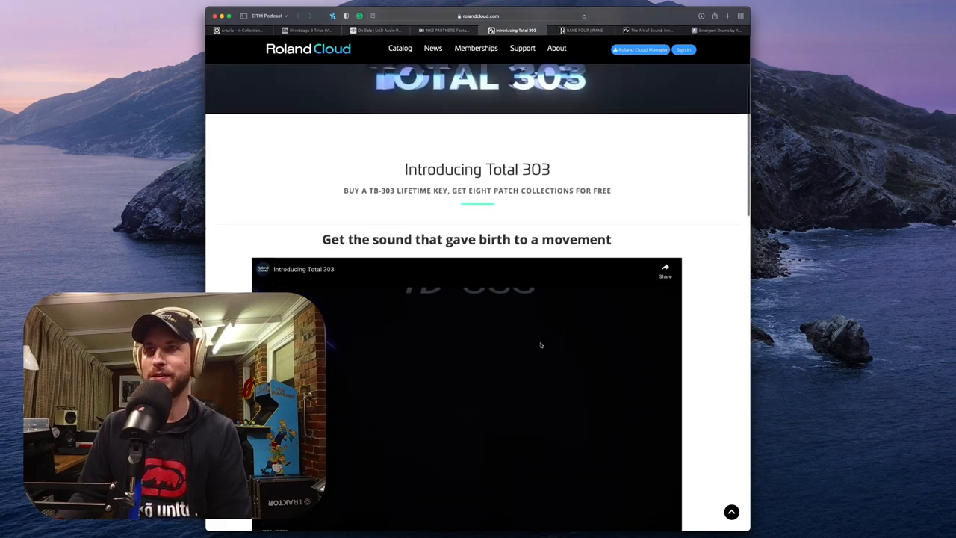
{"action": "scroll", "scroll_direction": "down", "scroll_amount": 3}
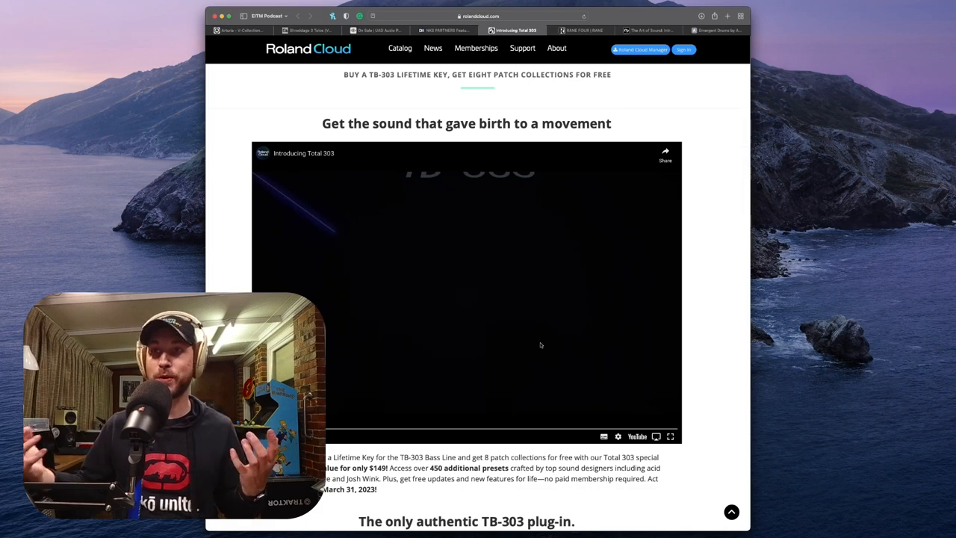
{"action": "scroll", "scroll_direction": "down", "scroll_amount": 3}
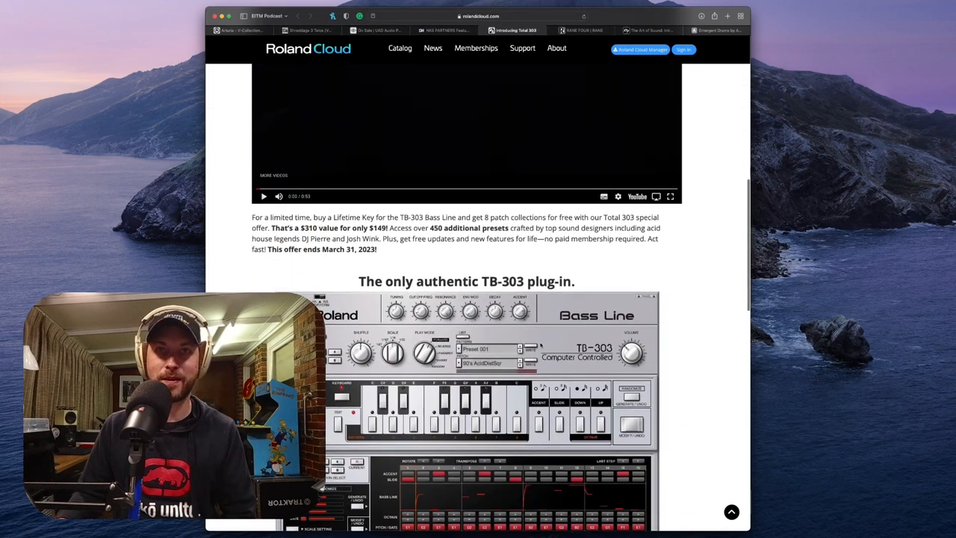
{"action": "scroll", "scroll_direction": "down", "scroll_amount": 3}
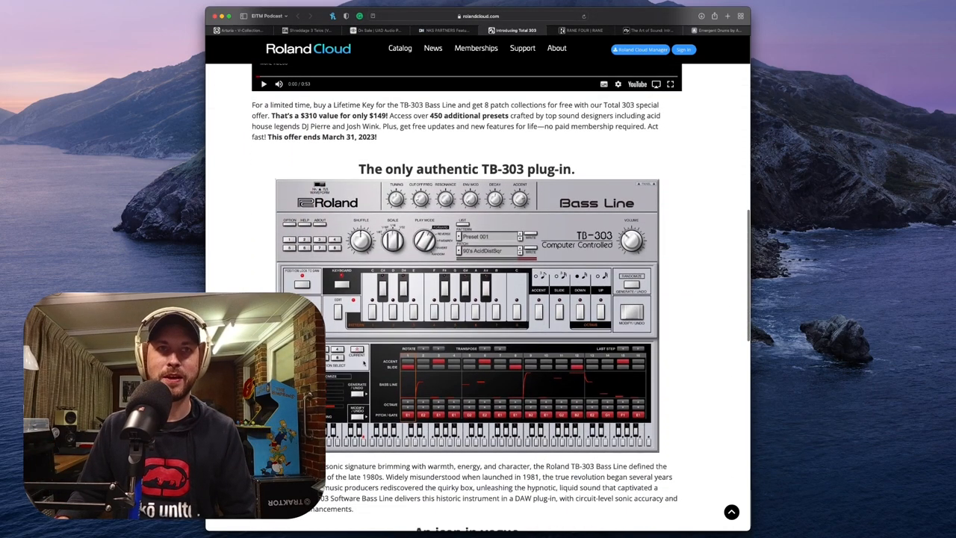
{"action": "scroll", "scroll_direction": "down", "scroll_amount": 3}
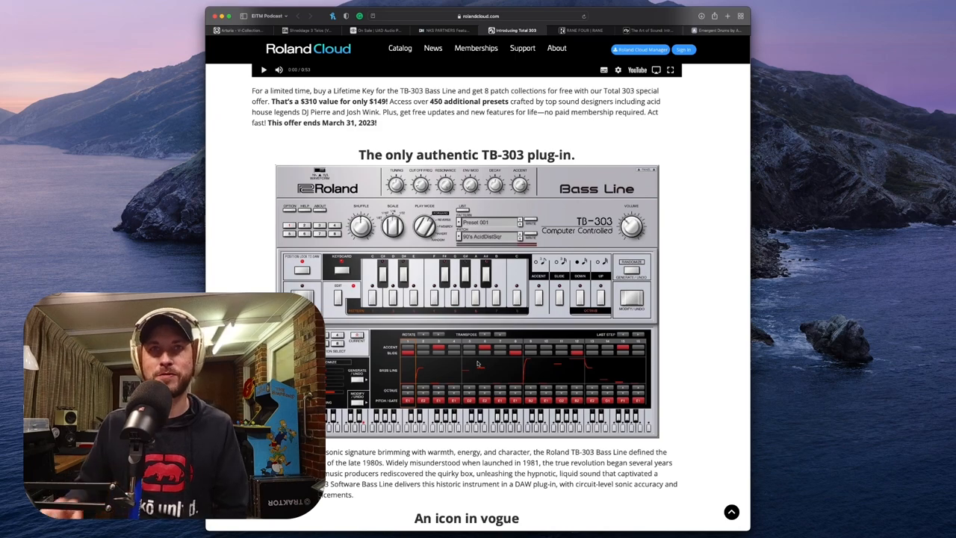
{"action": "scroll", "scroll_direction": "down", "scroll_amount": 3}
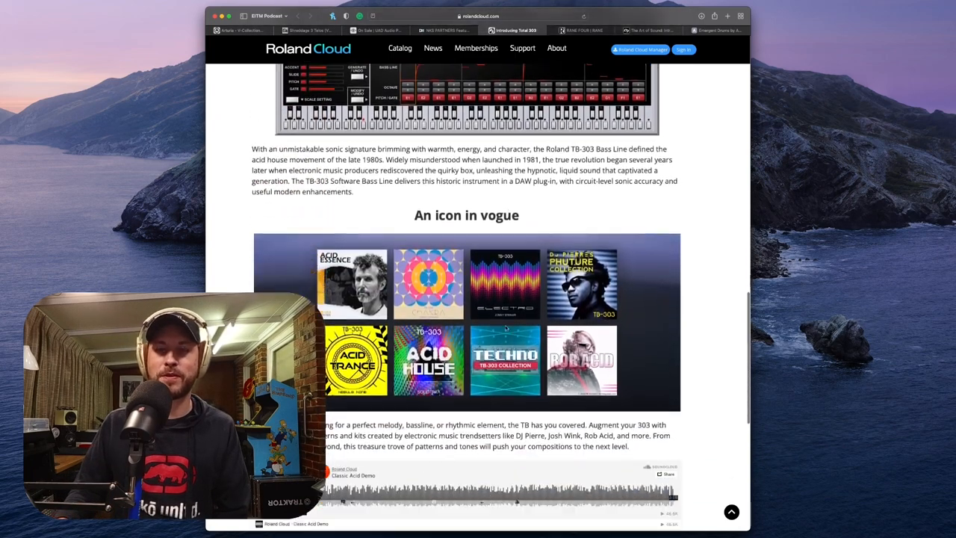
{"action": "scroll", "scroll_direction": "down", "scroll_amount": 3}
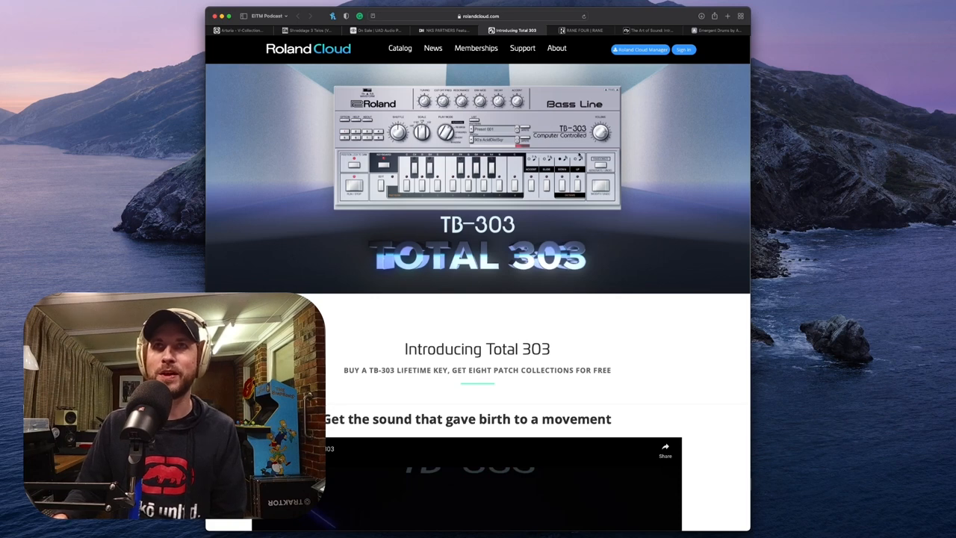
- Switch to the RANE FOUR | Rane tab showing the controller's product page
{"action": "left_click", "coordinate": [583, 30]}
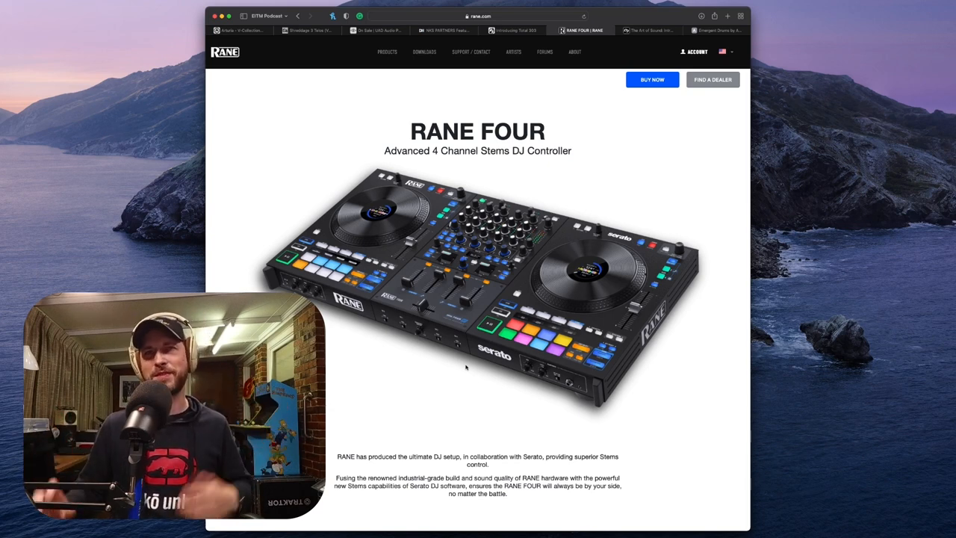
- Scroll down the RANE FOUR page to the Four Channels of Performance Possibility section with its video
{"action": "scroll", "scroll_direction": "down", "scroll_amount": 3}
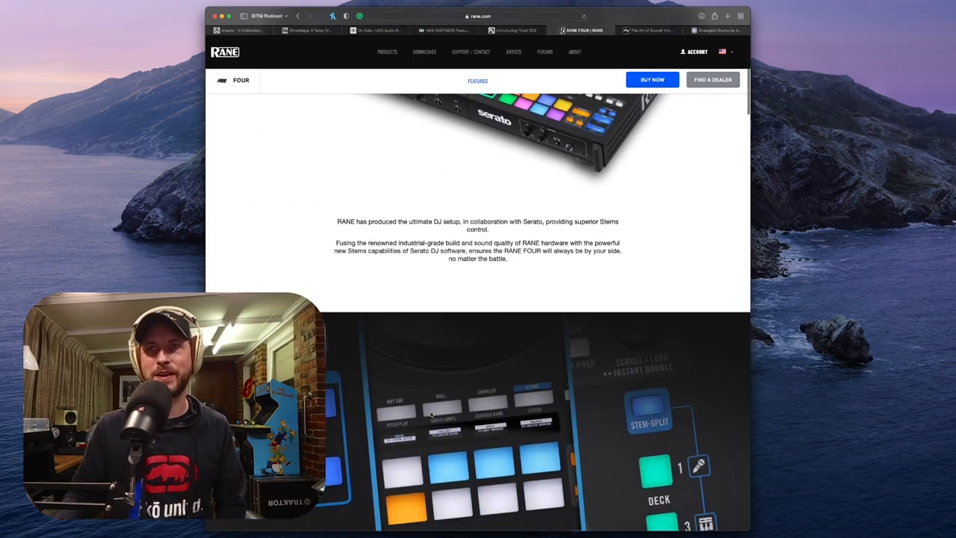
{"action": "scroll", "scroll_direction": "down", "scroll_amount": 3}
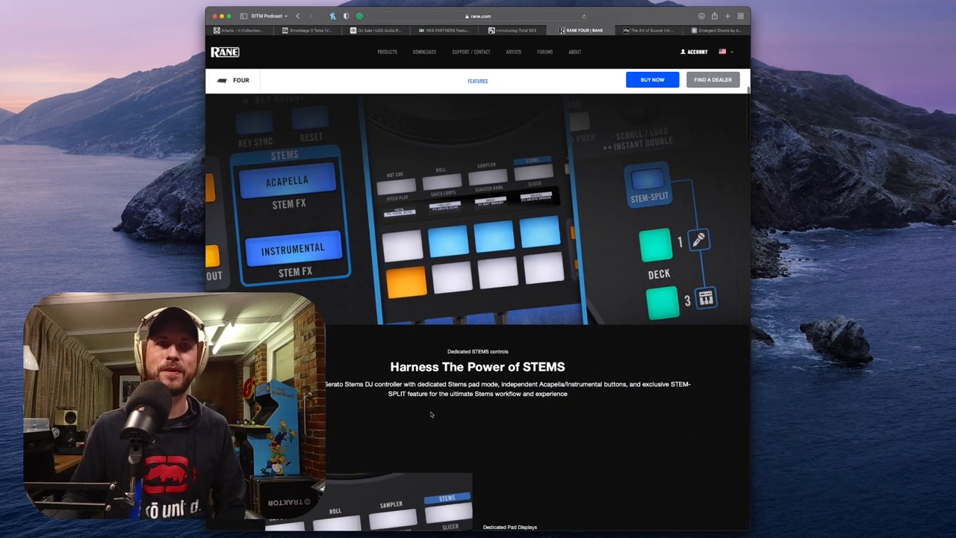
{"action": "scroll", "scroll_direction": "down", "scroll_amount": 3}
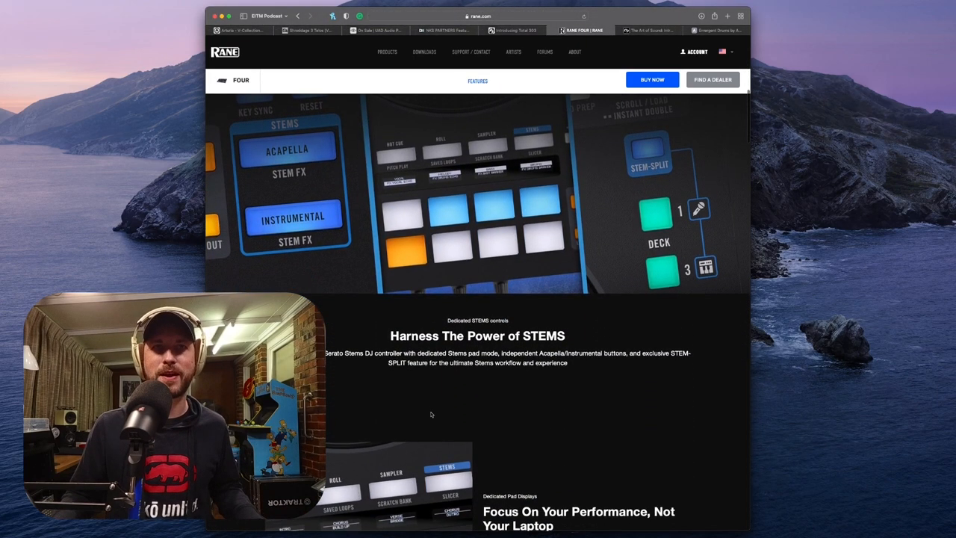
{"action": "scroll", "scroll_direction": "down", "scroll_amount": 3}
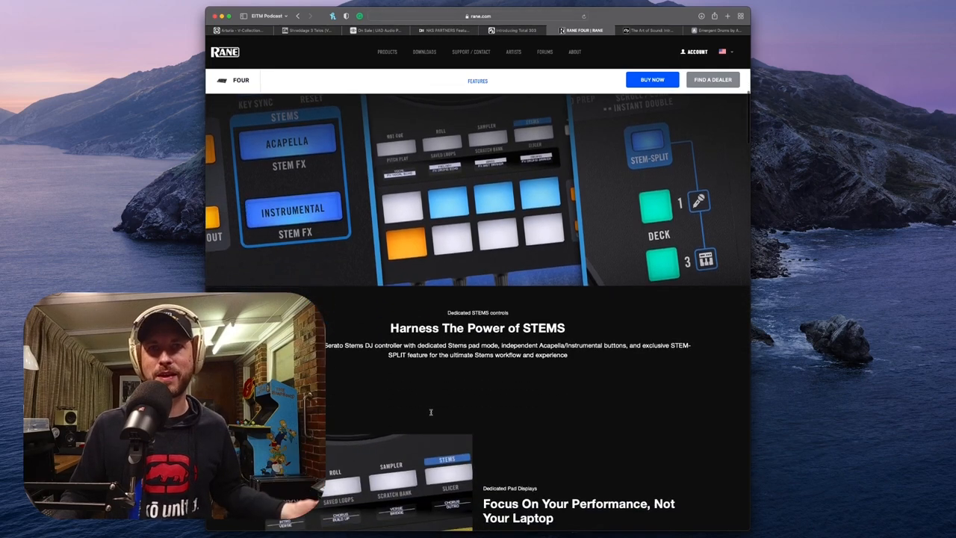
{"action": "scroll", "scroll_direction": "down", "scroll_amount": 3}
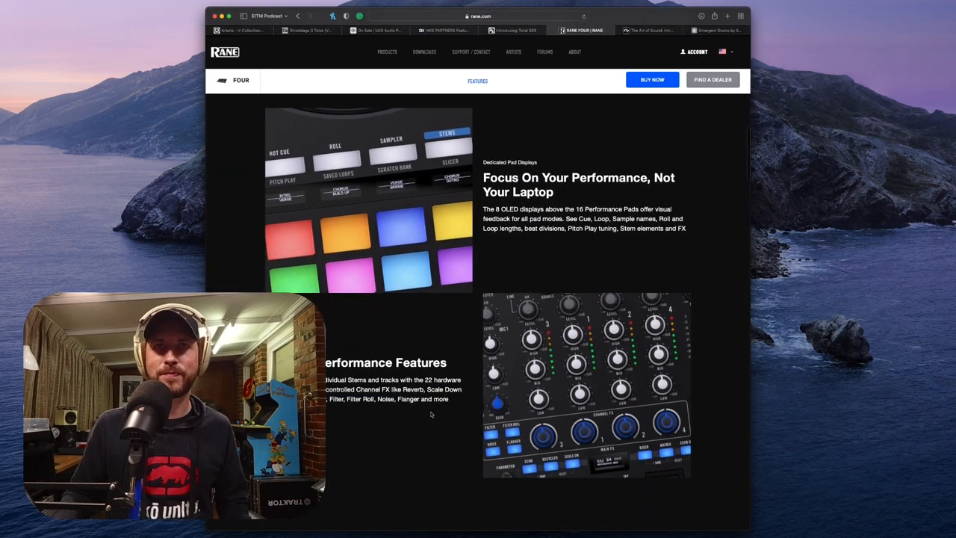
{"action": "scroll", "scroll_direction": "down", "scroll_amount": 3}
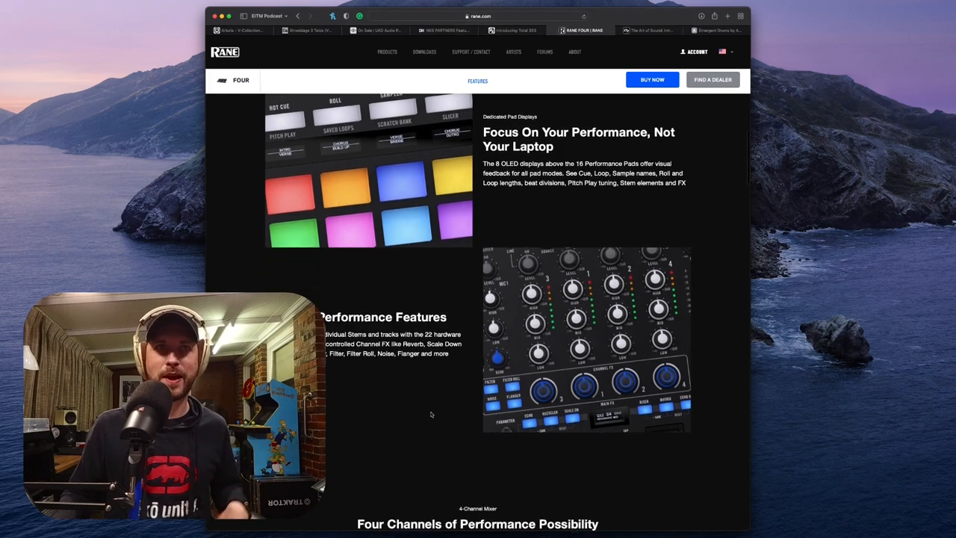
{"action": "scroll", "scroll_direction": "down", "scroll_amount": 3}
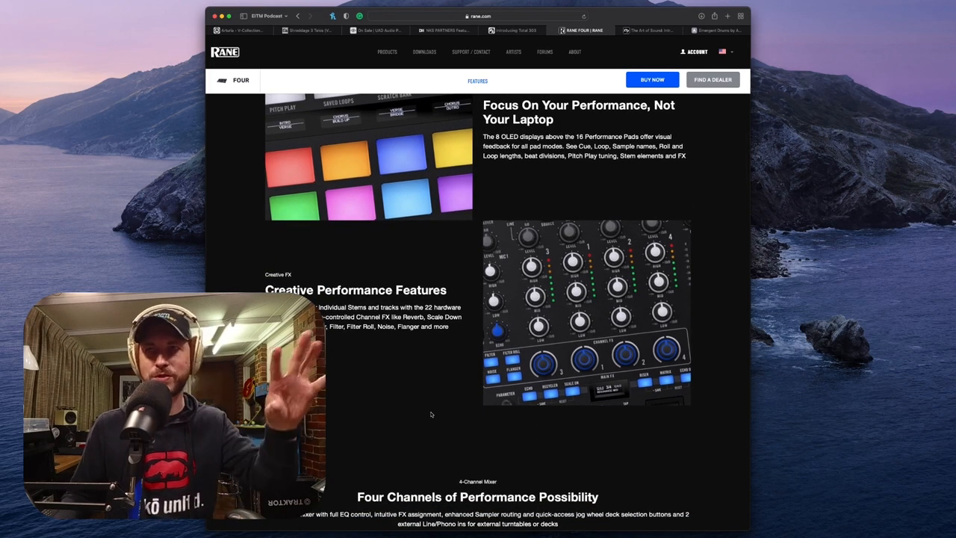
{"action": "scroll", "scroll_direction": "down", "scroll_amount": 3}
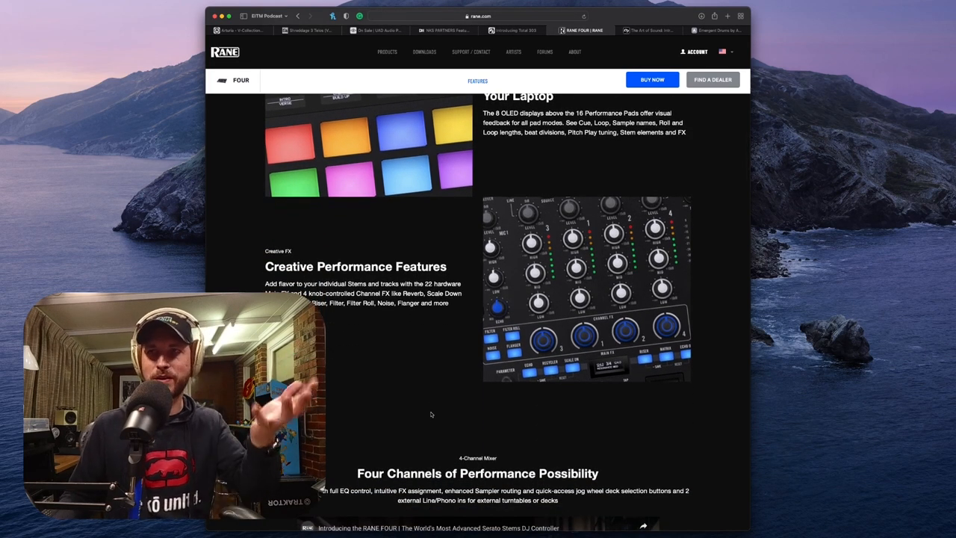
{"action": "scroll", "scroll_direction": "down", "scroll_amount": 3}
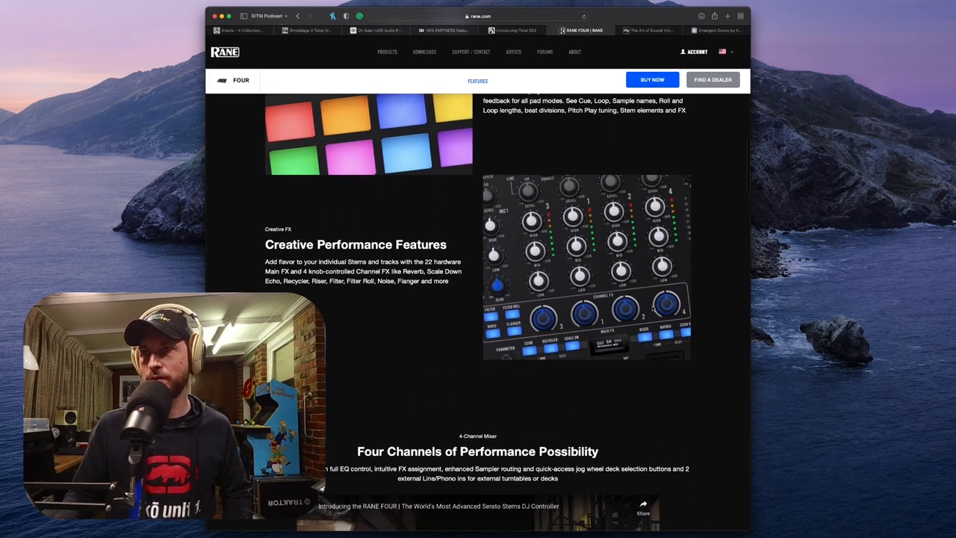
{"action": "scroll", "scroll_direction": "down", "scroll_amount": 3}
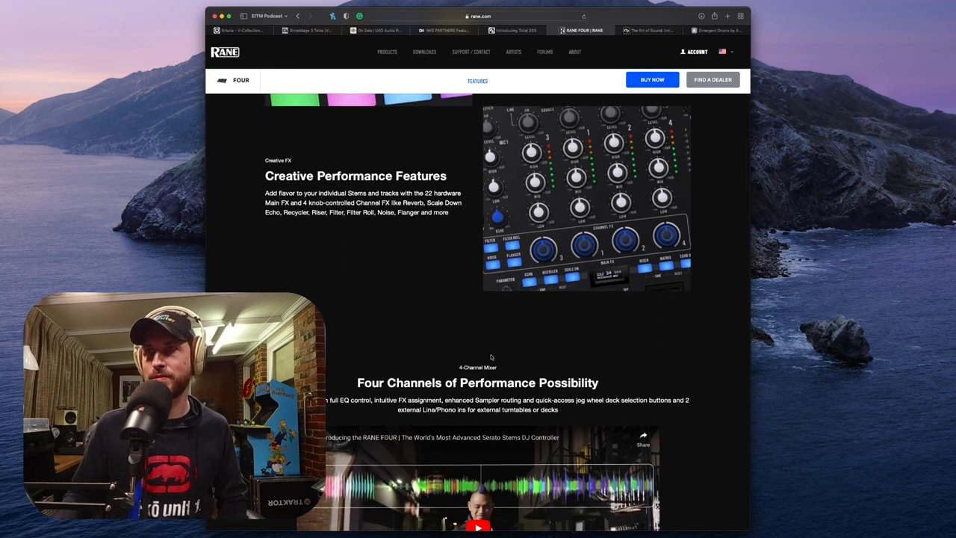
{"action": "scroll", "scroll_direction": "down", "scroll_amount": 3}
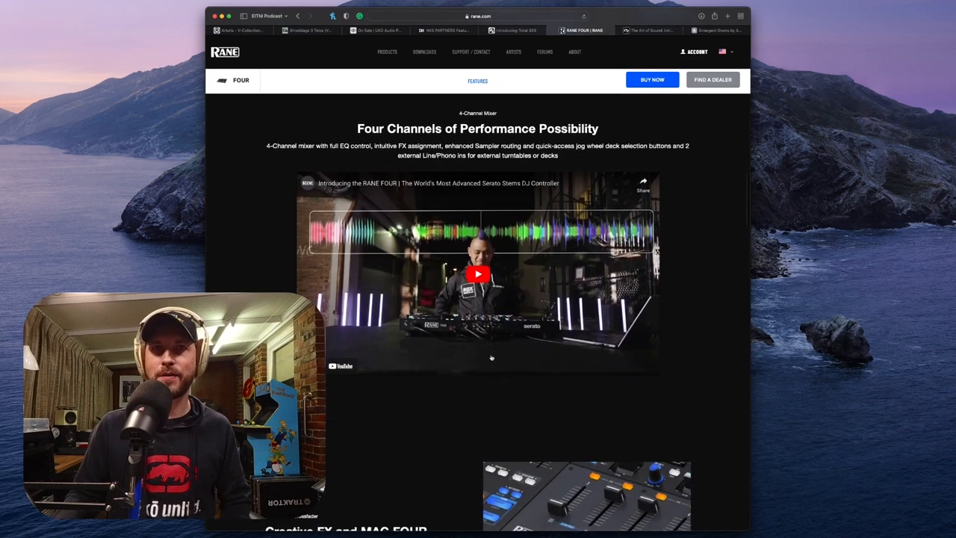
{"action": "scroll", "scroll_direction": "down", "scroll_amount": 3}
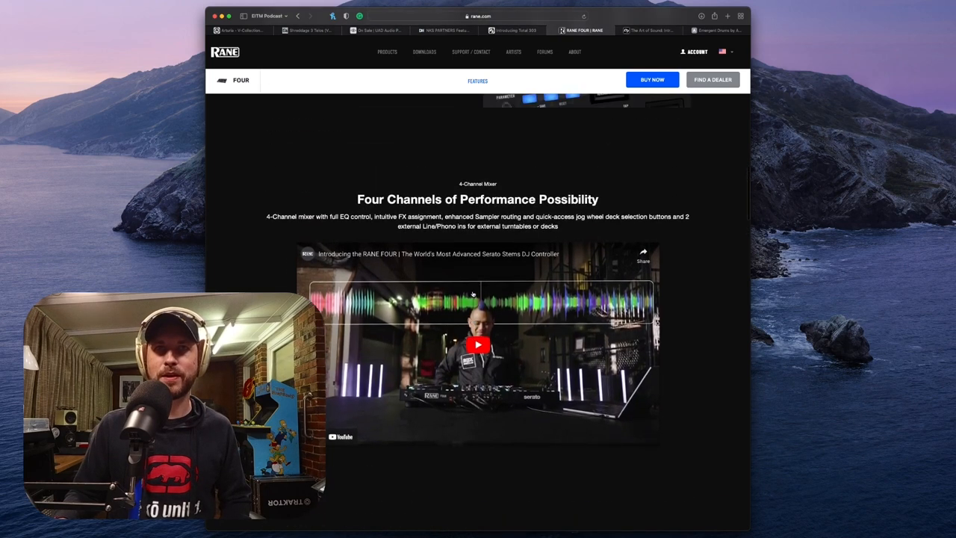
{"action": "scroll", "scroll_direction": "down", "scroll_amount": 3}
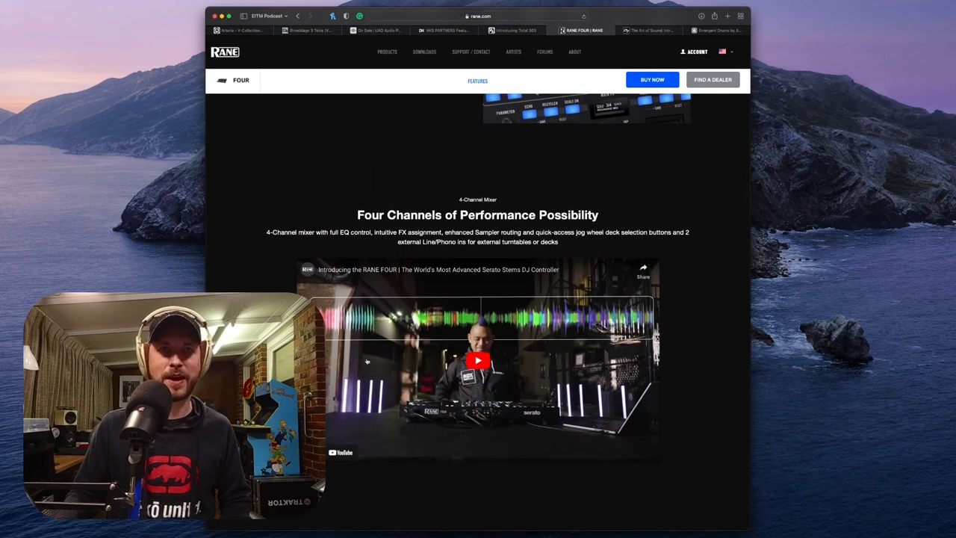
{"action": "scroll", "scroll_direction": "down", "scroll_amount": 3}
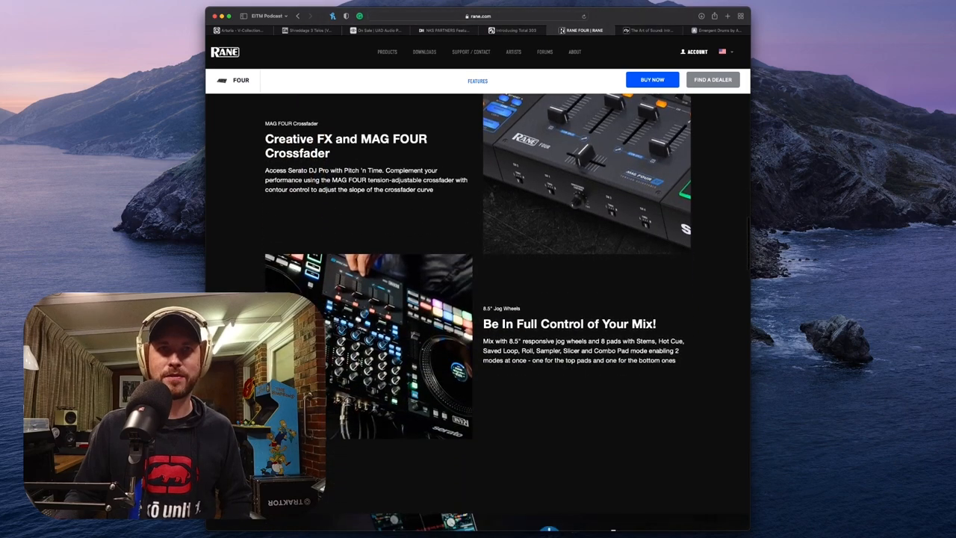
{"action": "scroll", "scroll_direction": "down", "scroll_amount": 3}
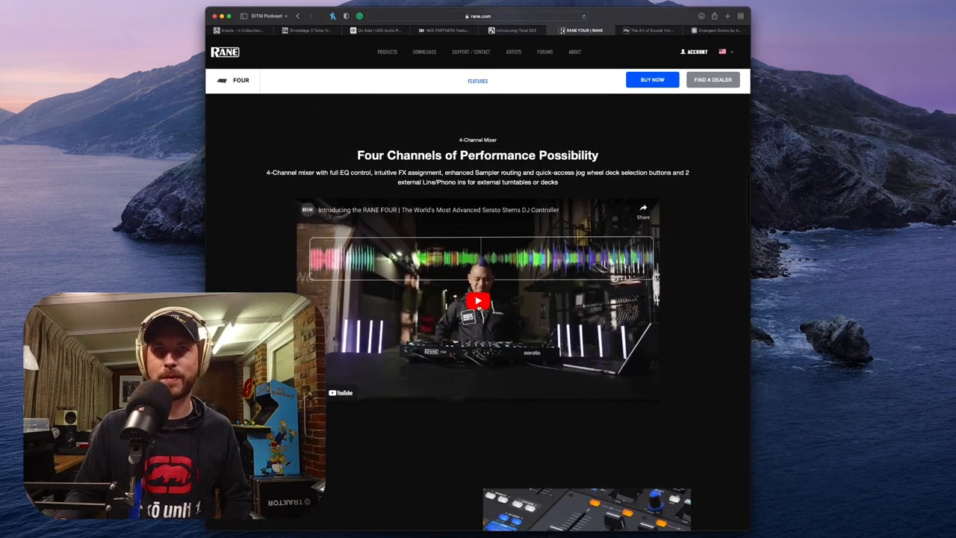
- Play the embedded Introducing the RANE FOUR video through to its end screen
{"action": "left_click", "coordinate": [478, 298]}
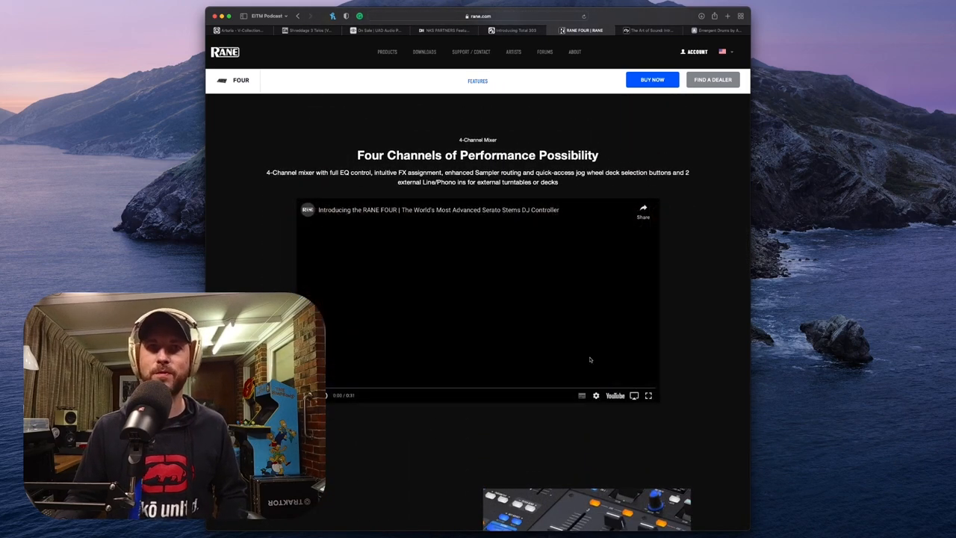
{"action": "left_click", "coordinate": [648, 394]}
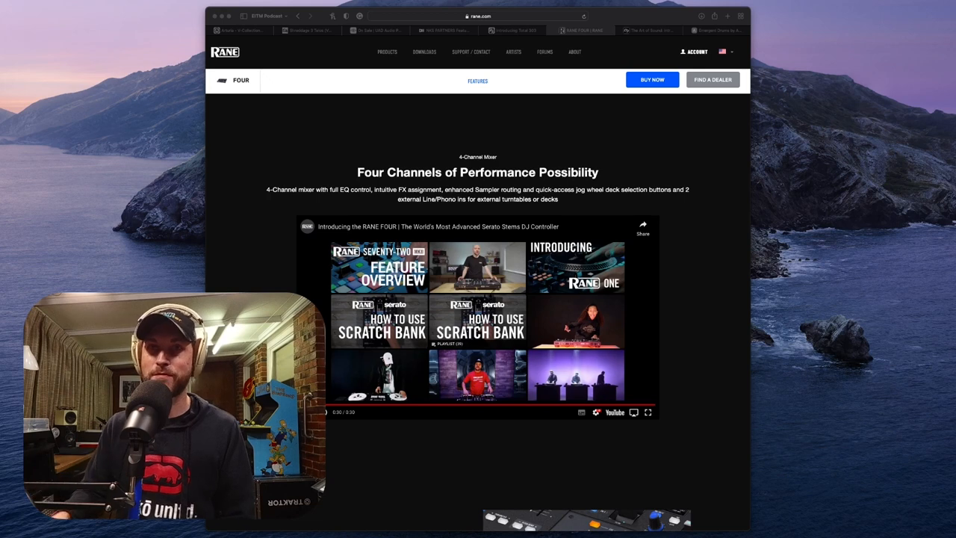
- Scroll down the RANE FOUR page past the Serato sections
{"action": "scroll", "scroll_direction": "down", "scroll_amount": 3}
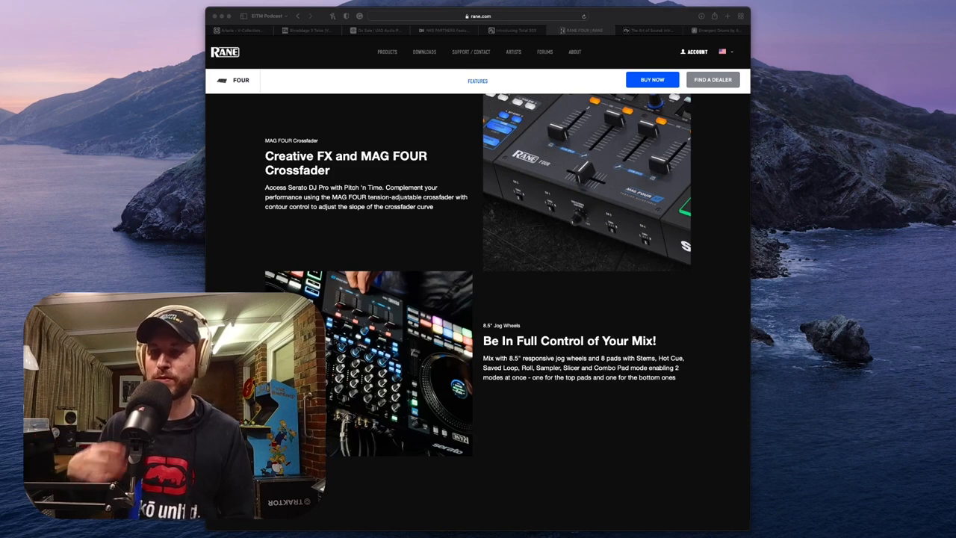
{"action": "scroll", "scroll_direction": "down", "scroll_amount": 3}
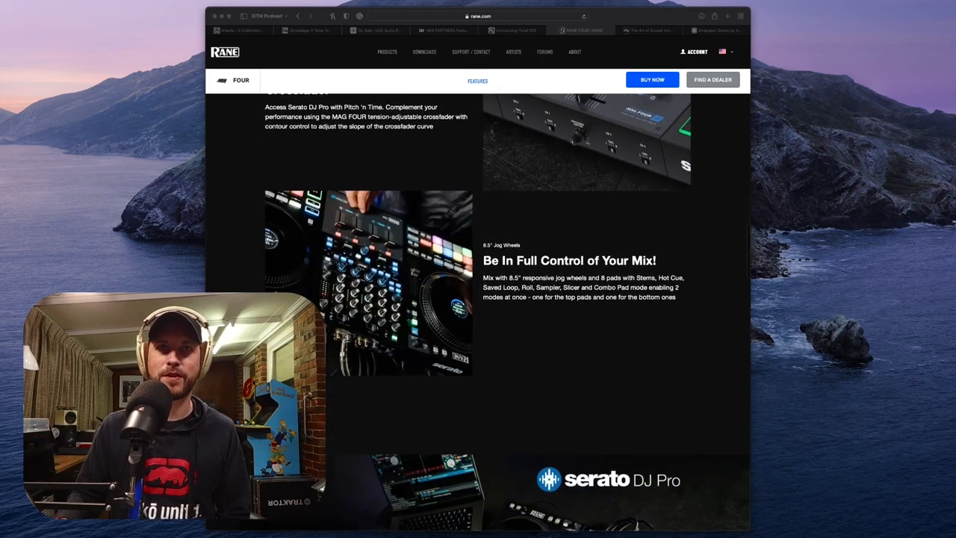
{"action": "scroll", "scroll_direction": "down", "scroll_amount": 3}
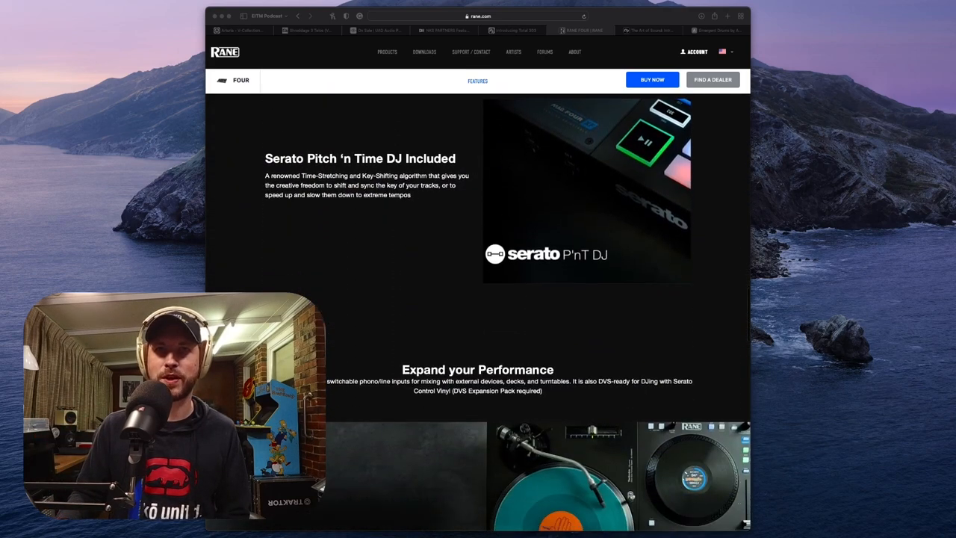
{"action": "scroll", "scroll_direction": "down", "scroll_amount": 3}
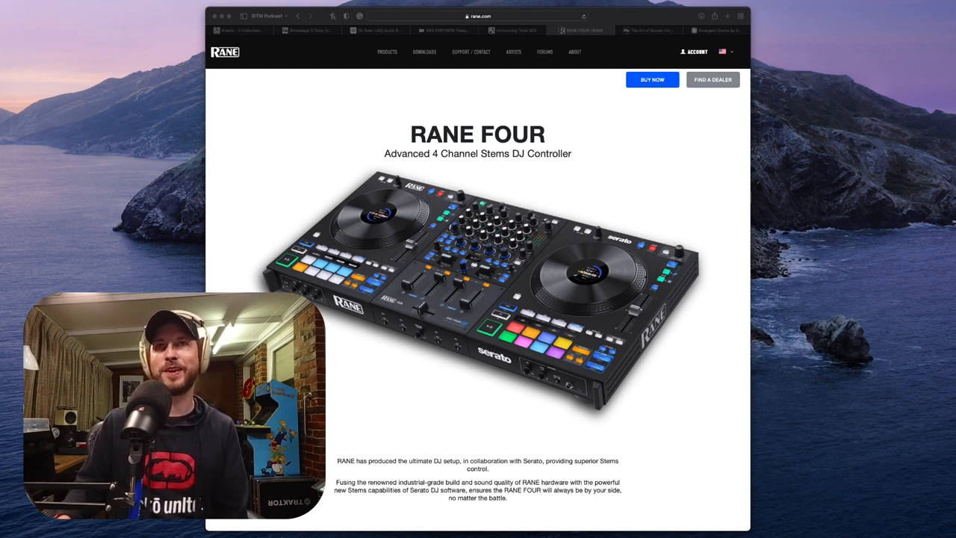
- Switch to the Emergent Drums page on the Audiolabs site and scroll through its feature sections
{"action": "left_click", "coordinate": [702, 30]}
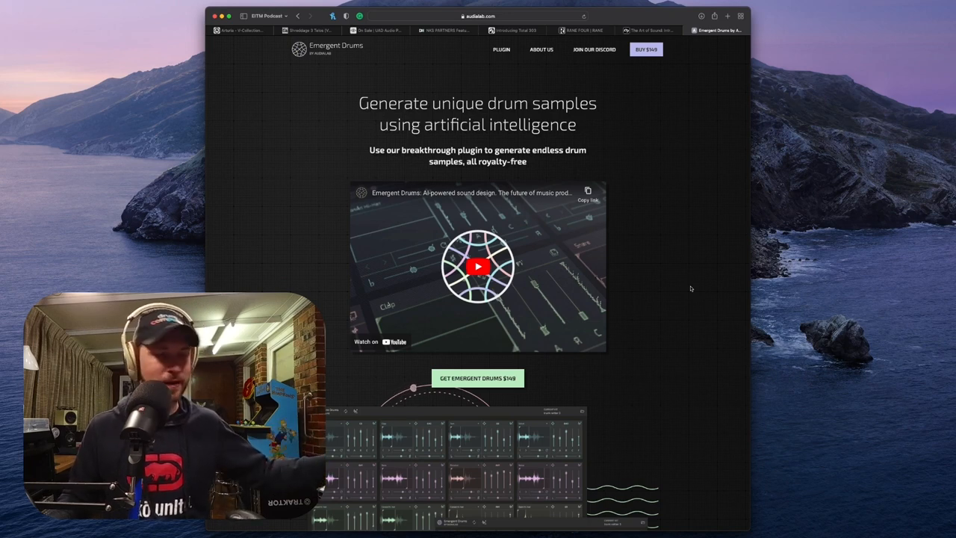
{"action": "scroll", "scroll_direction": "down", "scroll_amount": 3}
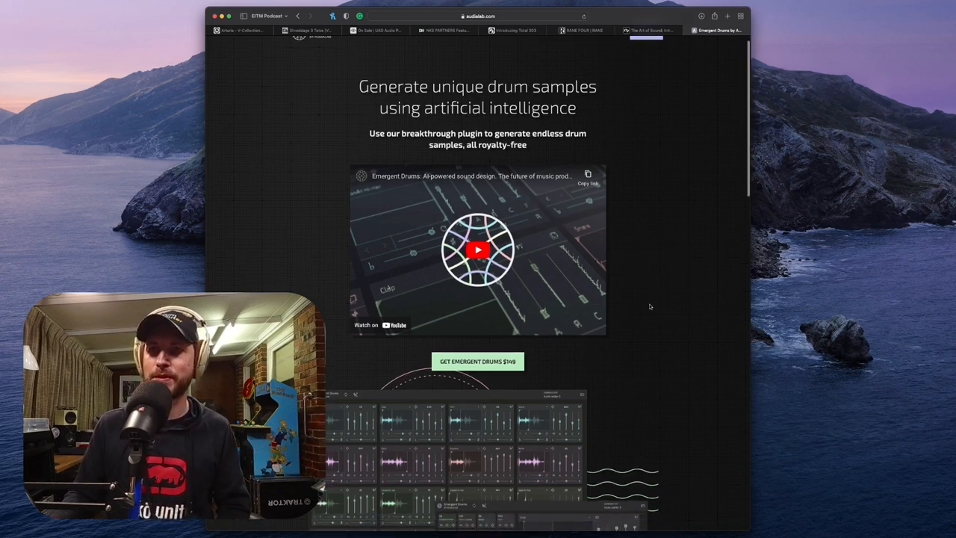
{"action": "scroll", "scroll_direction": "down", "scroll_amount": 3}
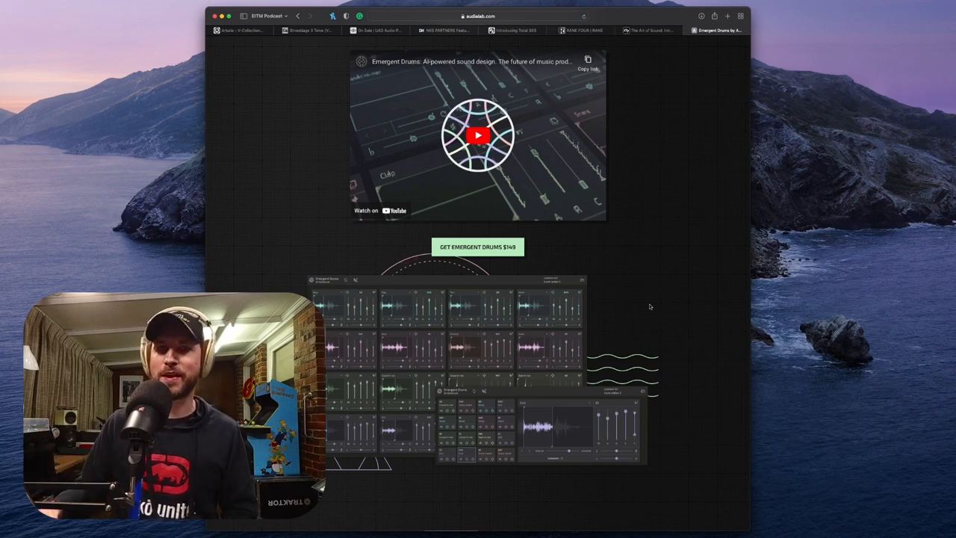
{"action": "scroll", "scroll_direction": "down", "scroll_amount": 3}
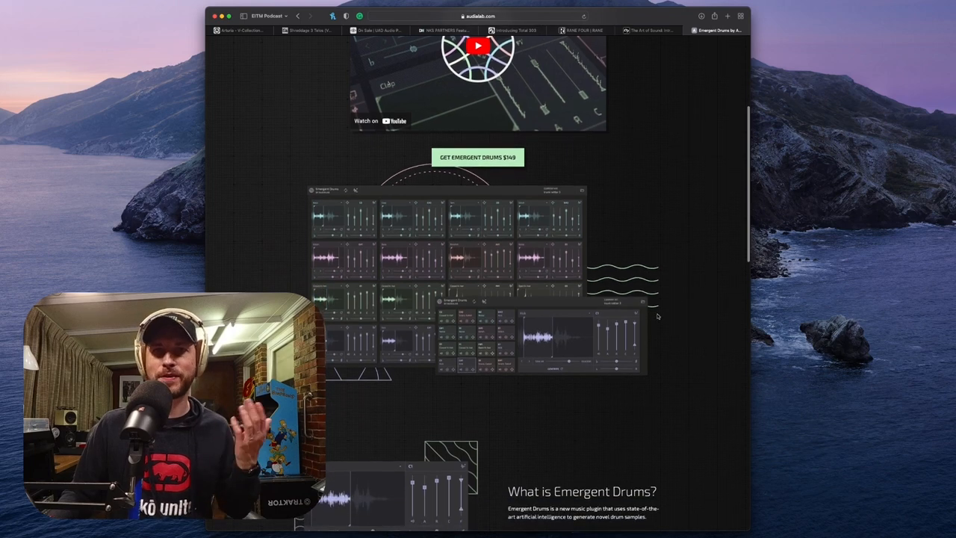
{"action": "scroll", "scroll_direction": "down", "scroll_amount": 3}
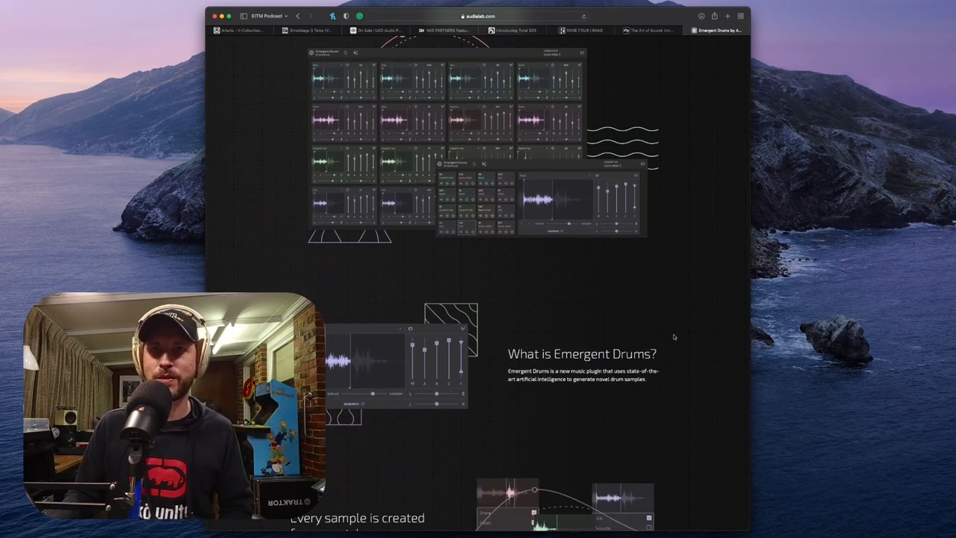
{"action": "scroll", "scroll_direction": "down", "scroll_amount": 3}
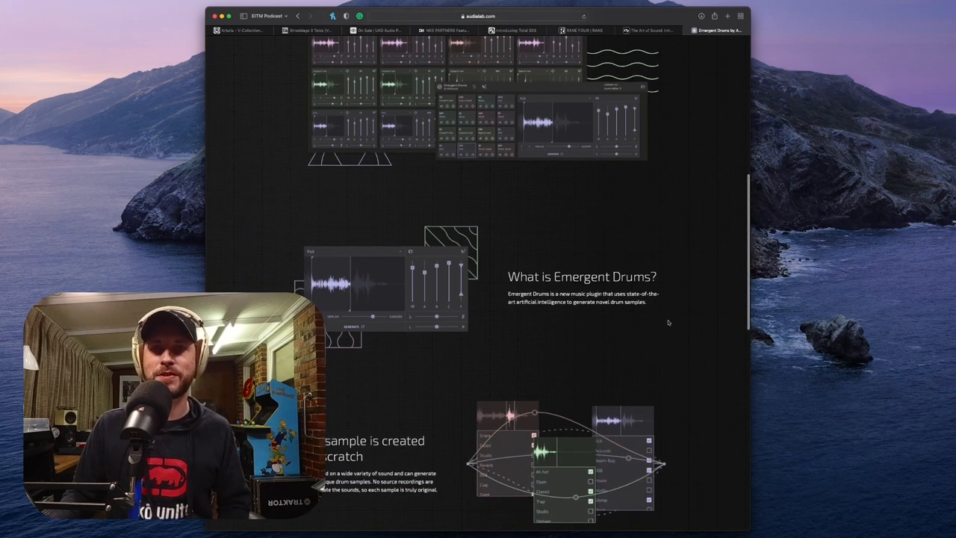
{"action": "scroll", "scroll_direction": "down", "scroll_amount": 3}
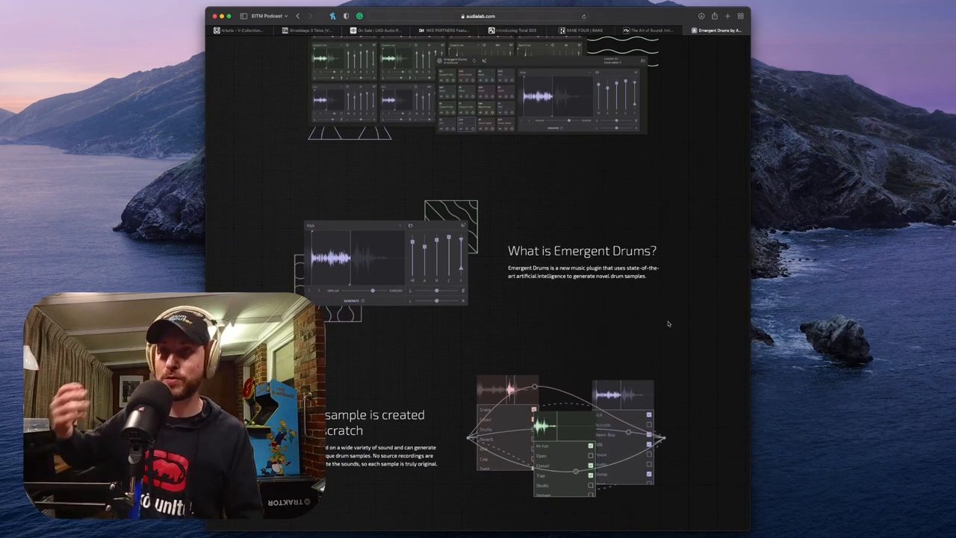
- Continue down to the 'Create without limits' and featured artist sections
{"action": "scroll", "scroll_direction": "down", "scroll_amount": 3}
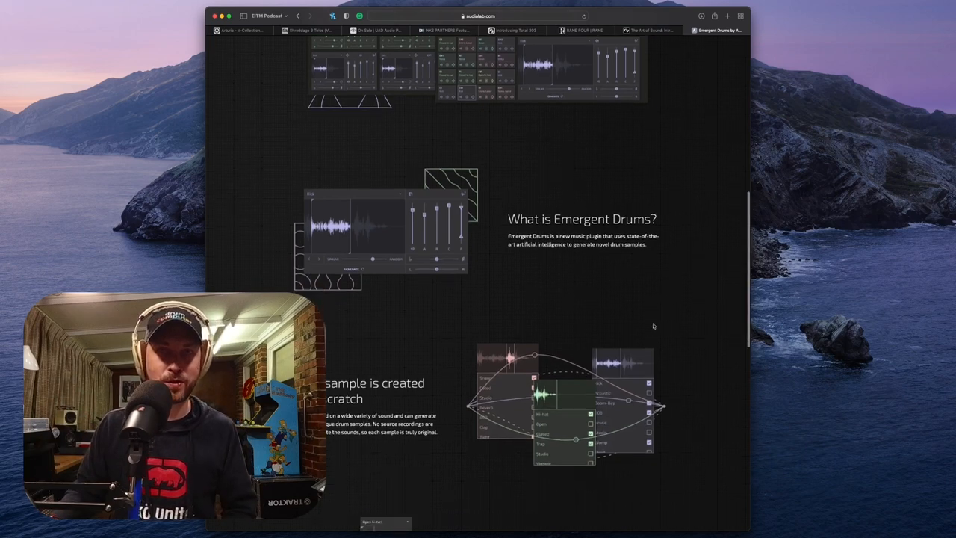
{"action": "scroll", "scroll_direction": "down", "scroll_amount": 3}
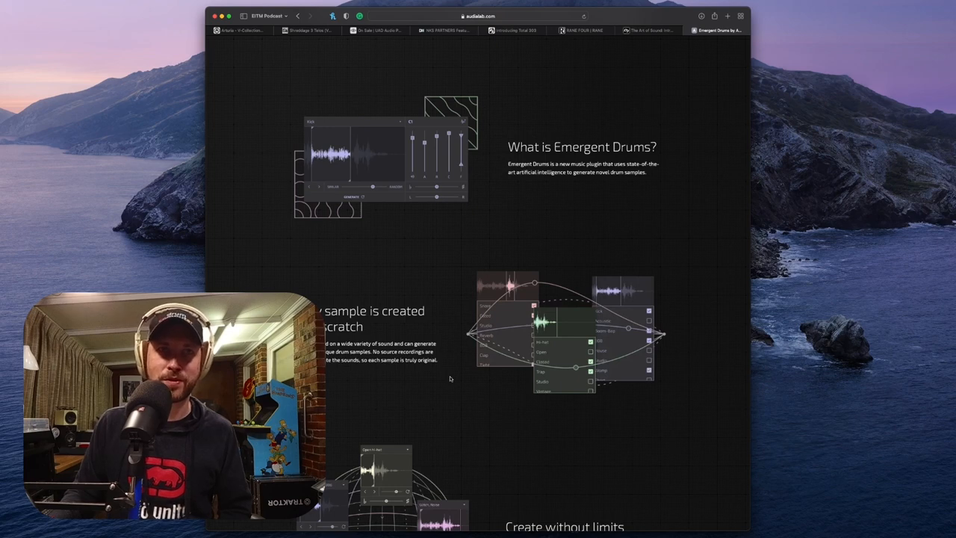
{"action": "scroll", "scroll_direction": "down", "scroll_amount": 3}
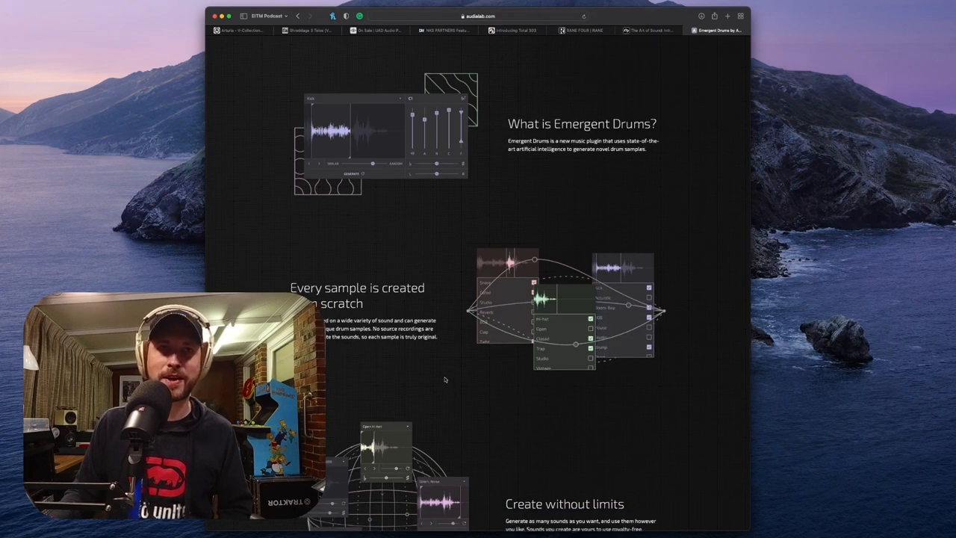
{"action": "scroll", "scroll_direction": "down", "scroll_amount": 3}
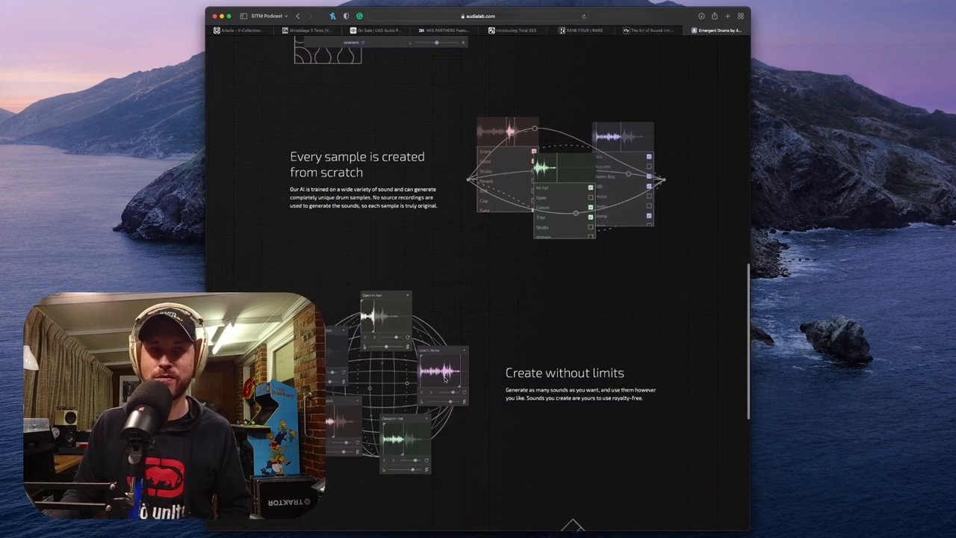
{"action": "scroll", "scroll_direction": "down", "scroll_amount": 3}
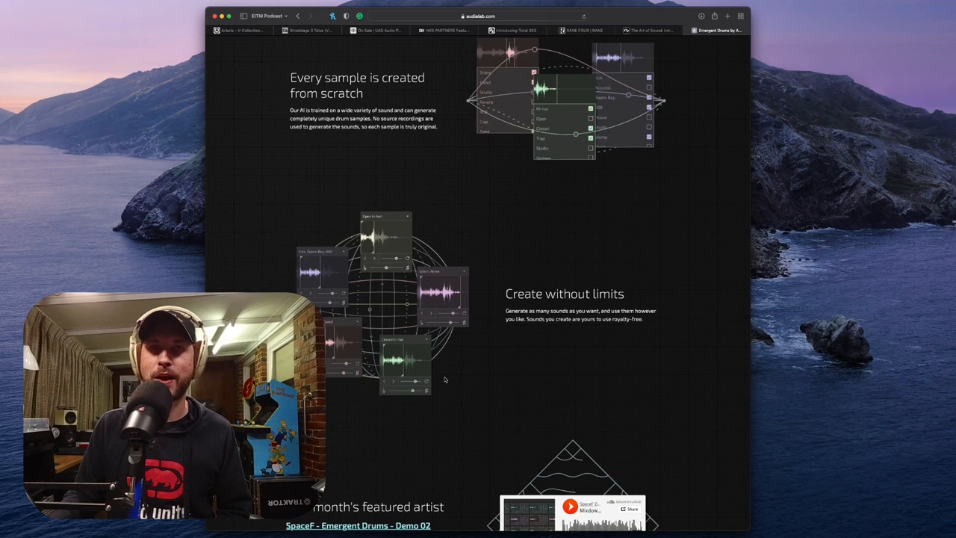
{"action": "scroll", "scroll_direction": "down", "scroll_amount": 3}
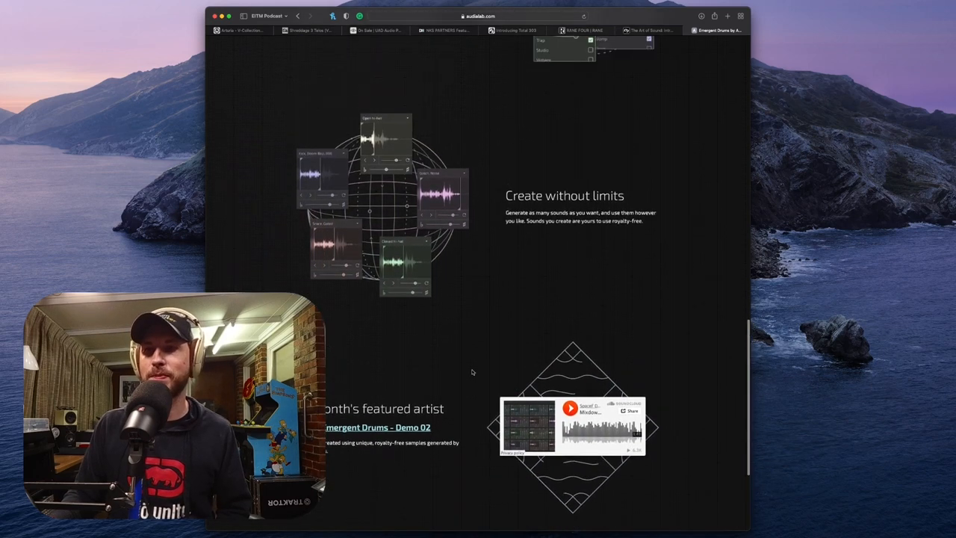
{"action": "scroll", "scroll_direction": "down", "scroll_amount": 3}
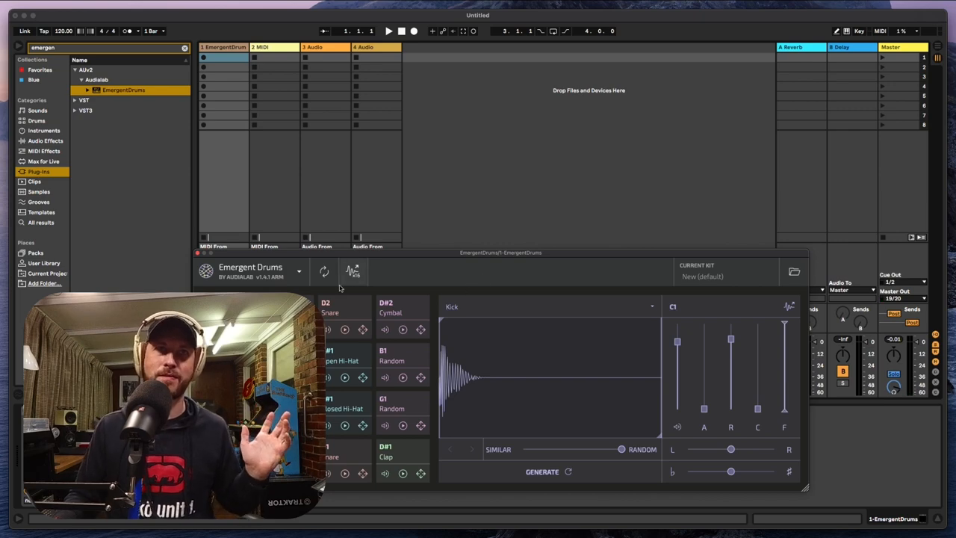
{"action": "mouse_move", "coordinate": [324, 272]}
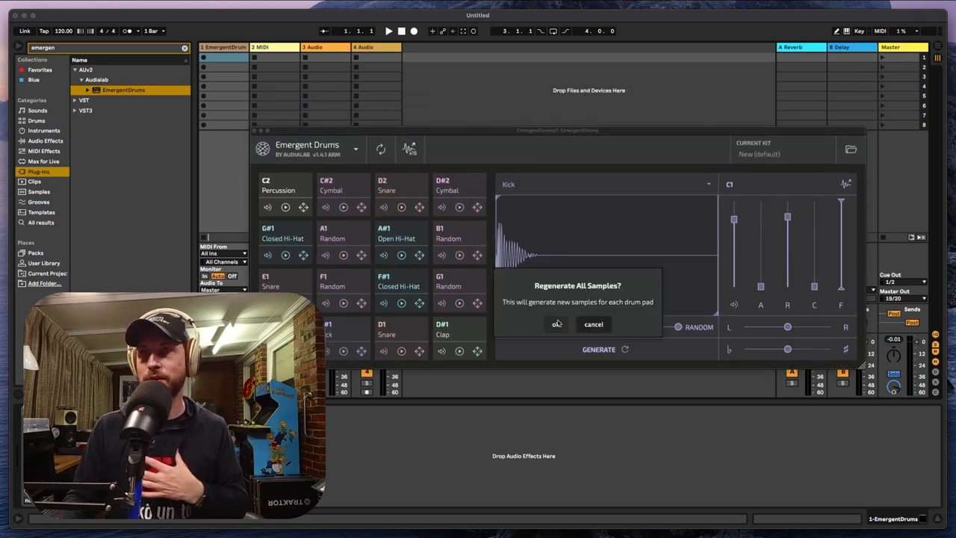
- Confirm OK in the 'Regenerate All Samples?' dialog to regenerate every drum pad
{"action": "left_click", "coordinate": [555, 323]}
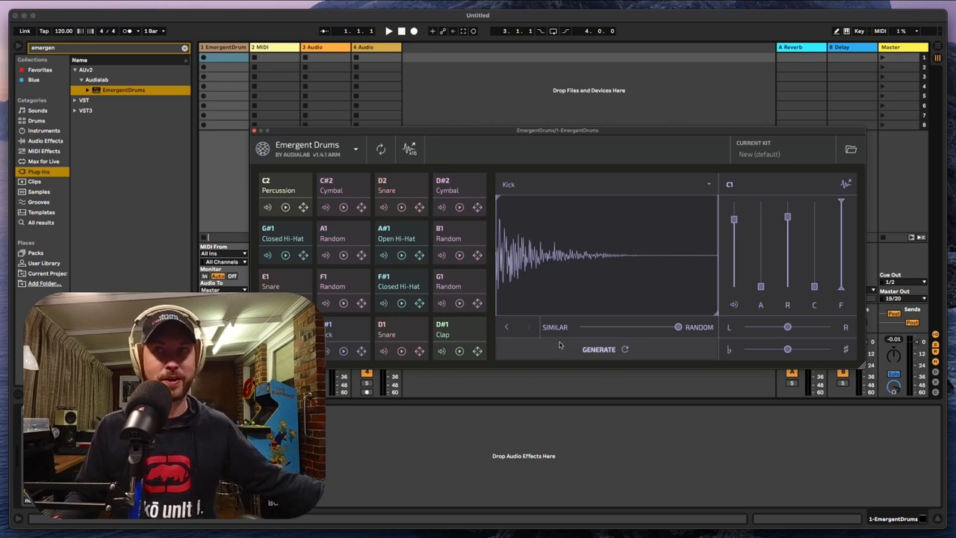
{"action": "mouse_move", "coordinate": [597, 350]}
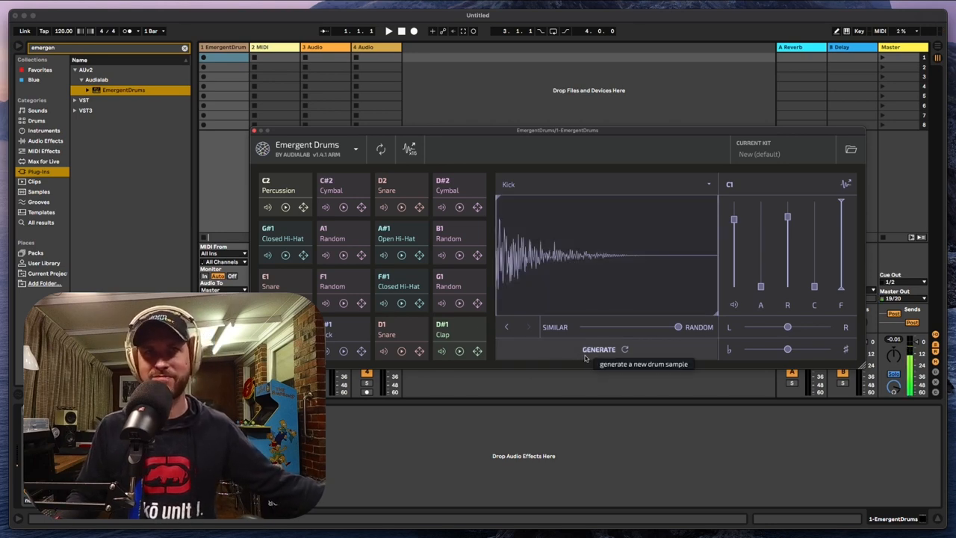
- Generate a new kick sample and adjust its gain and envelope shape
{"action": "left_click", "coordinate": [597, 350]}
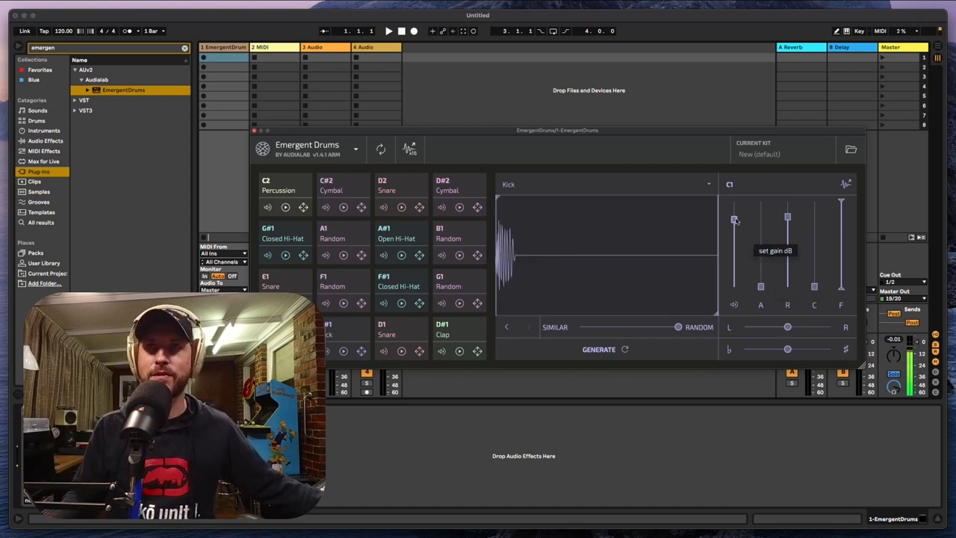
{"action": "left_click_drag", "start_coordinate": [735, 219], "coordinate": [762, 266]}
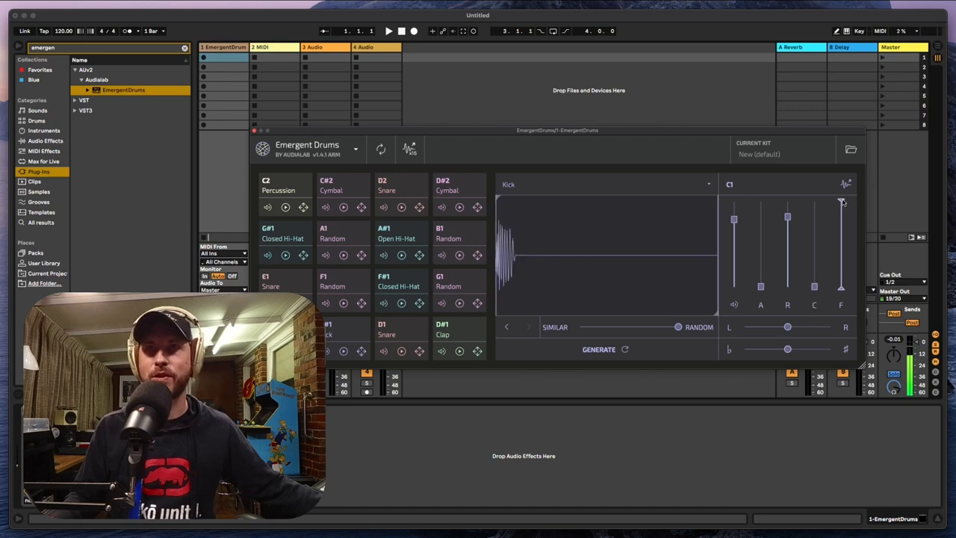
{"action": "left_click_drag", "start_coordinate": [843, 206], "coordinate": [842, 224]}
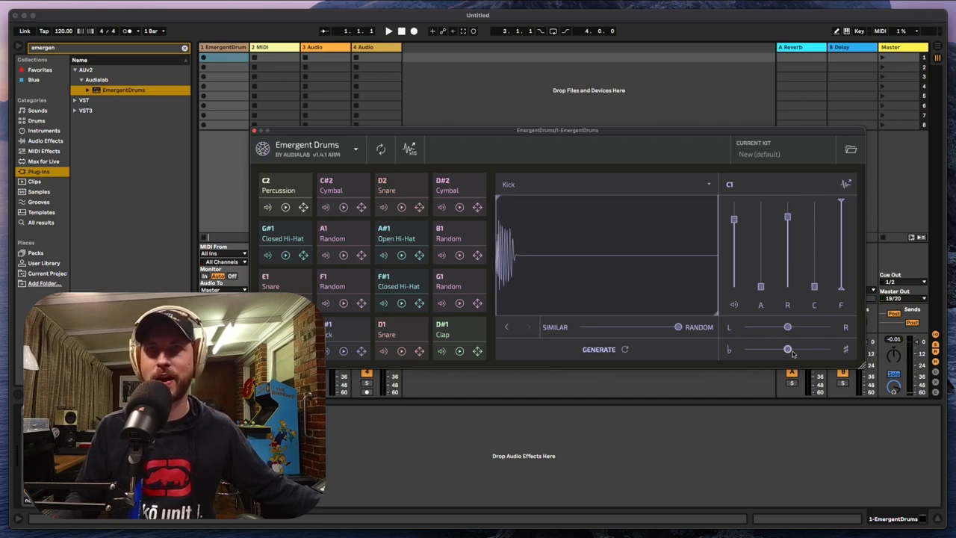
{"action": "mouse_move", "coordinate": [786, 349]}
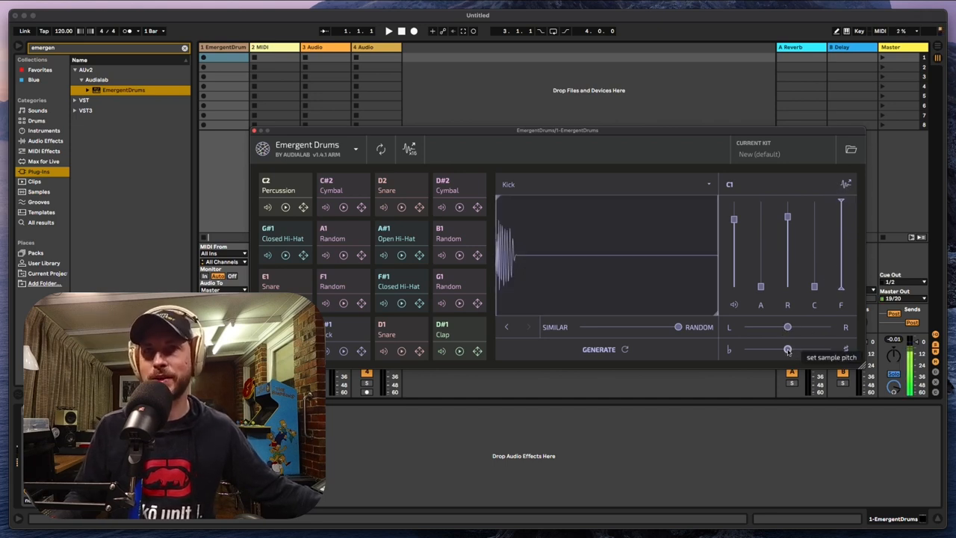
- Nudge the kick's pitch slider and generate two more kick samples
{"action": "left_click_drag", "start_coordinate": [785, 350], "coordinate": [792, 349]}
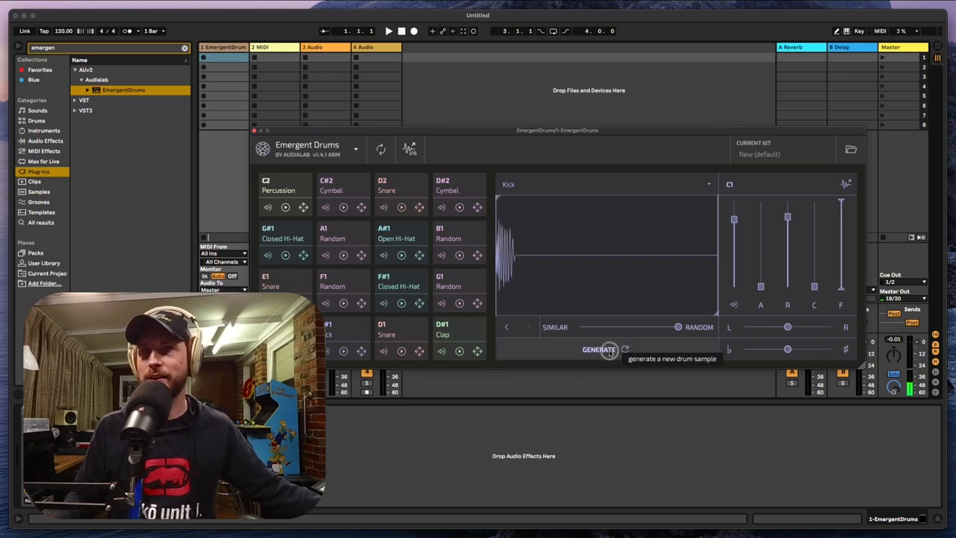
{"action": "left_click", "coordinate": [598, 349]}
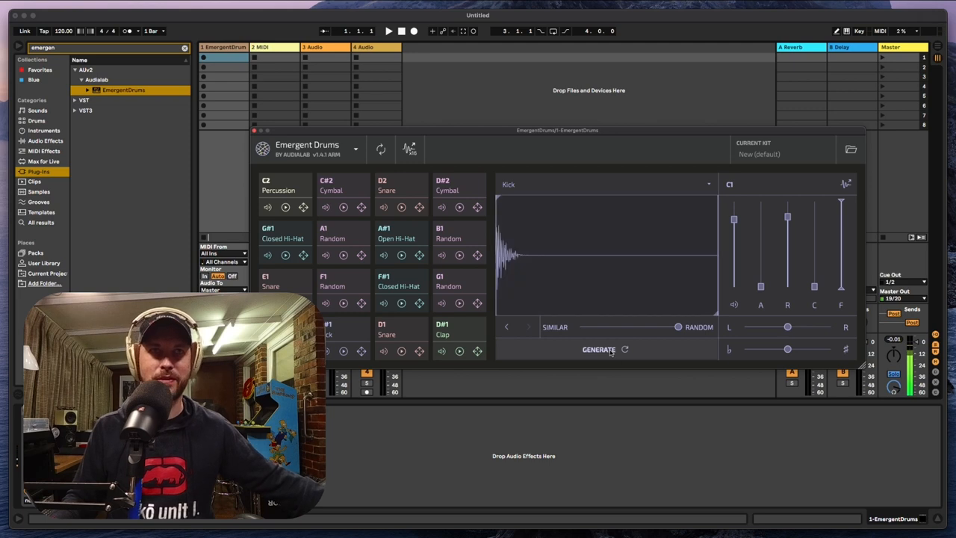
{"action": "left_click", "coordinate": [597, 349]}
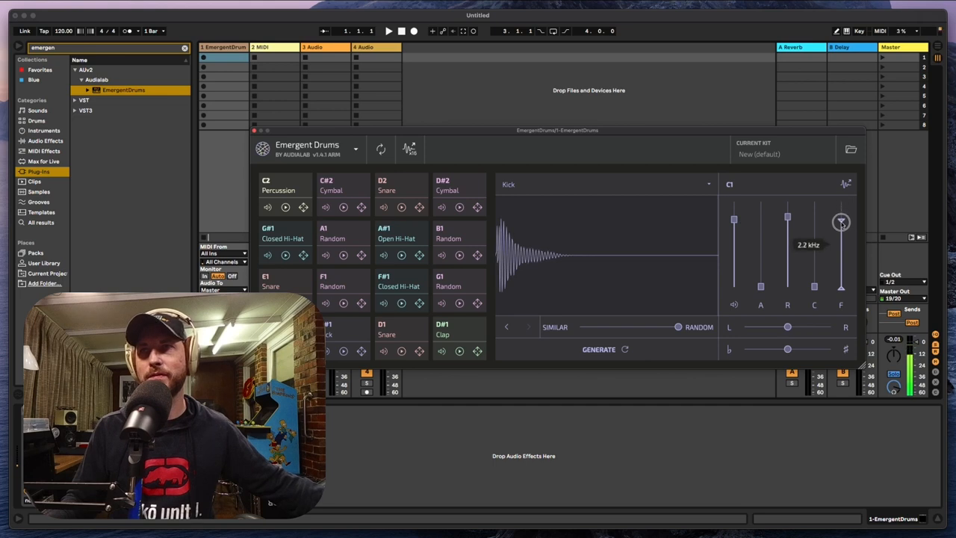
- Drag the kick waveform into Session View, creating an emergent-kick audio track
{"action": "left_click_drag", "start_coordinate": [841, 221], "coordinate": [839, 232]}
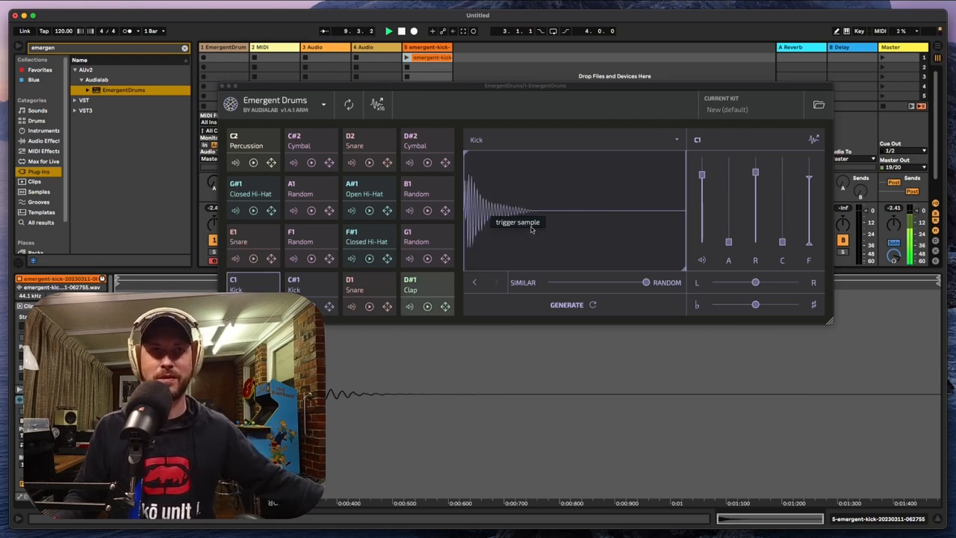
- Move the Emergent Drums window down to the lower half of the screen
{"action": "left_click_drag", "start_coordinate": [526, 85], "coordinate": [590, 255]}
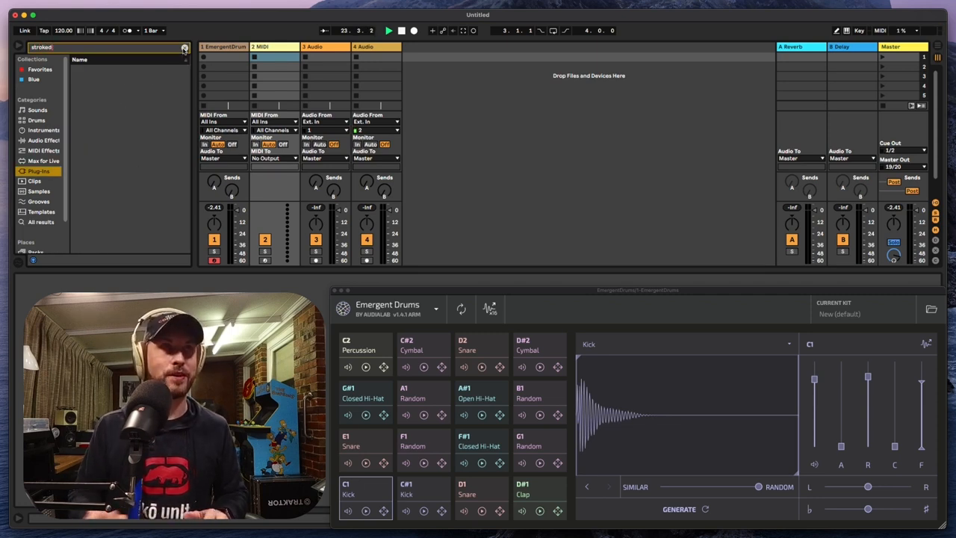
- Search the browser for 'strokes' to load the Strokes sequencer onto MIDI track 2
{"action": "type", "text": "strokes"}
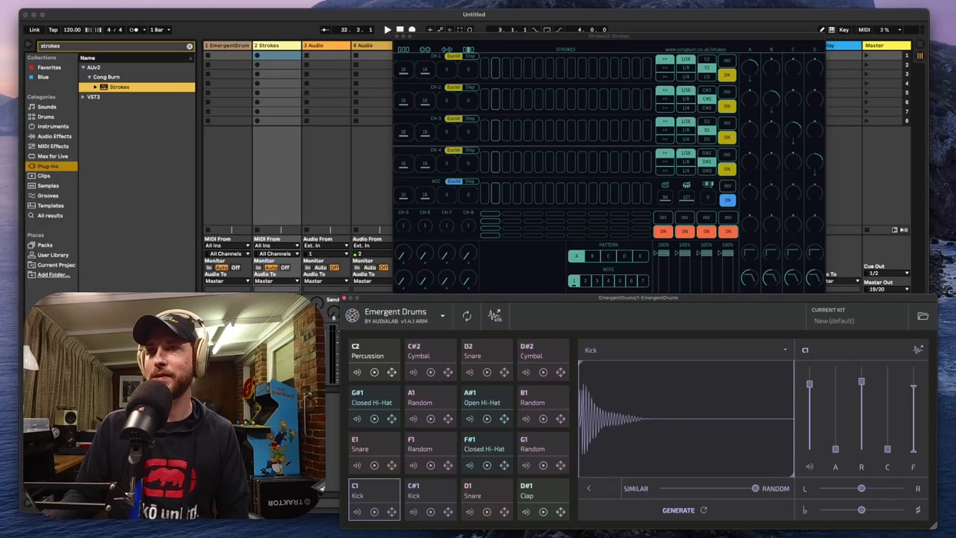
{"action": "mouse_move", "coordinate": [545, 287]}
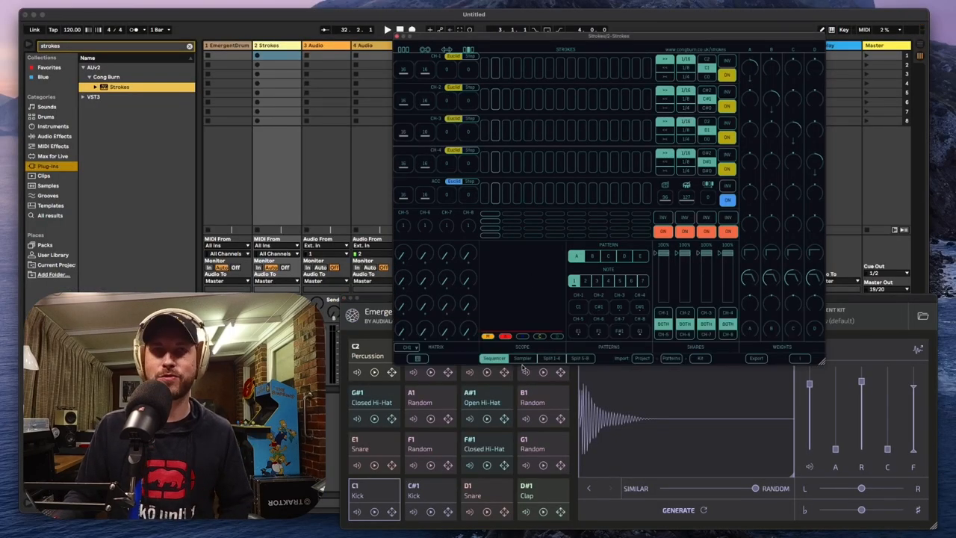
- Bring the Strokes window up to show its step sequencer with the first-lane pattern
{"action": "left_click", "coordinate": [522, 359]}
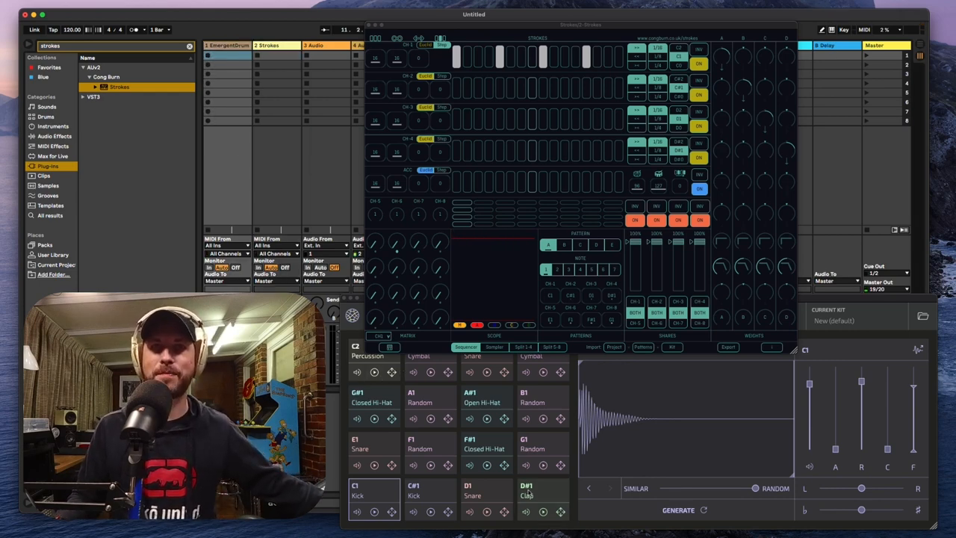
- Select the D#1 Clap pad in Emergent Drums and show Strokes' Sampler channels page
{"action": "left_click", "coordinate": [526, 490]}
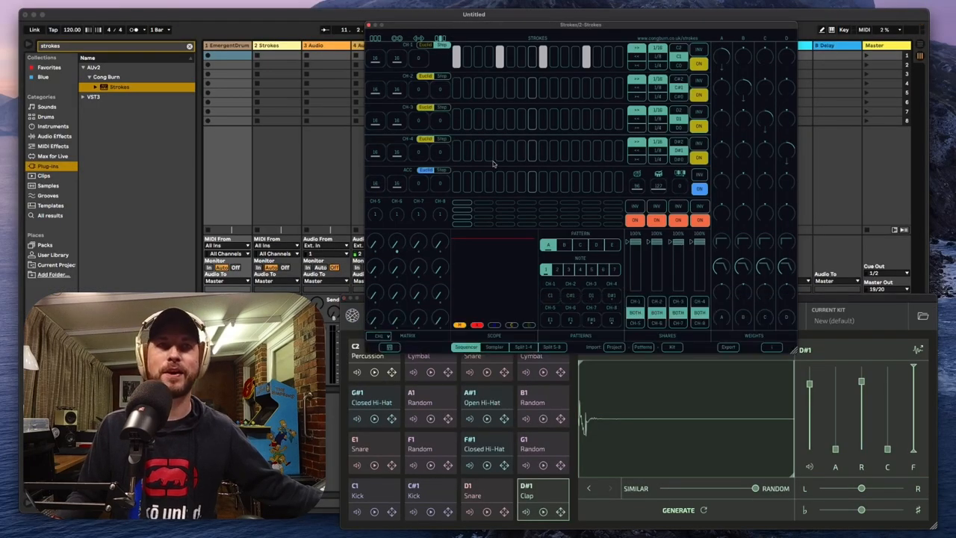
{"action": "left_click", "coordinate": [494, 347]}
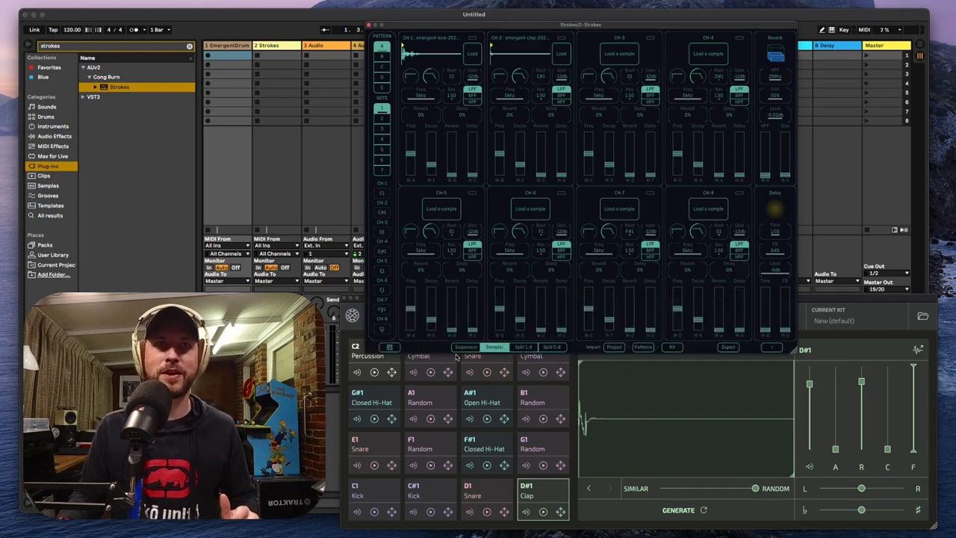
- Return Strokes to its Sequencer page and click around the pattern grid
{"action": "left_click", "coordinate": [466, 346]}
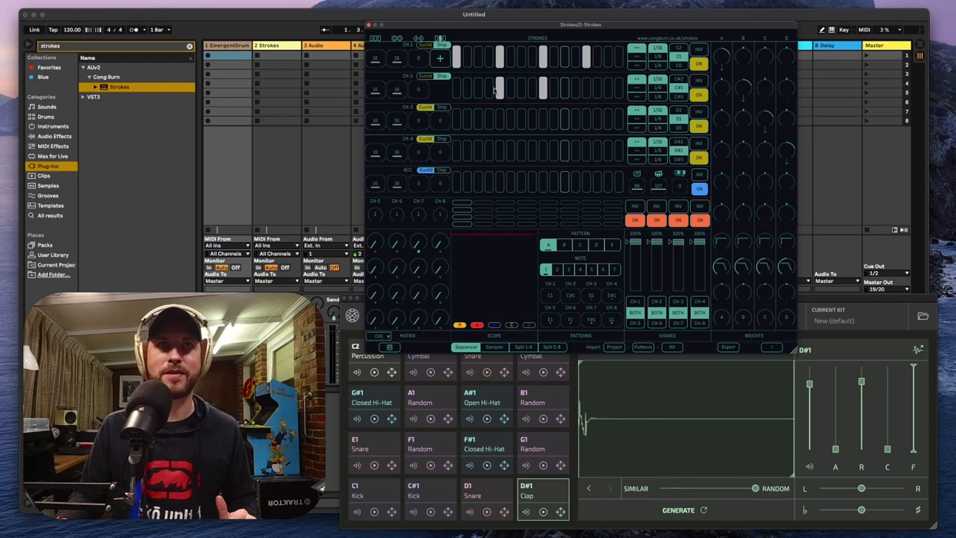
{"action": "left_click", "coordinate": [496, 88]}
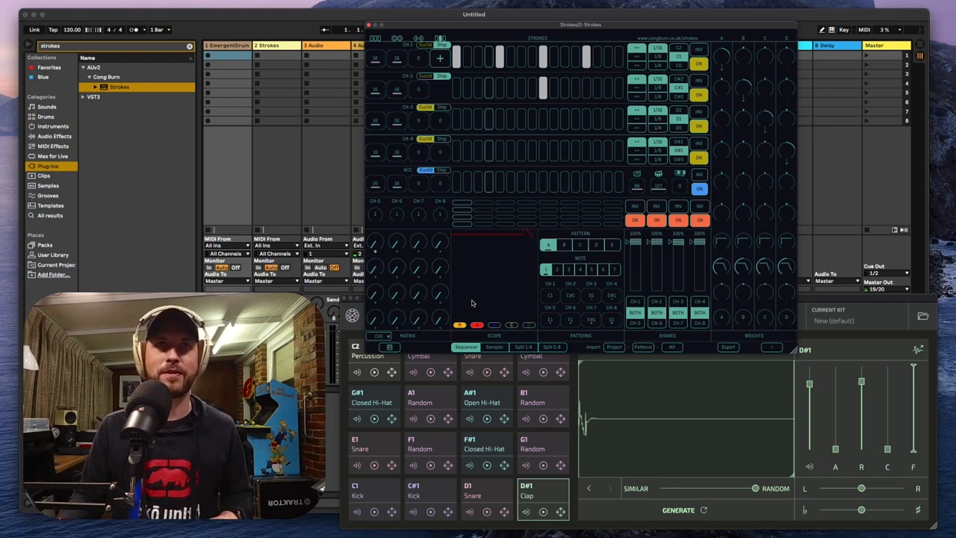
{"action": "left_click", "coordinate": [499, 85]}
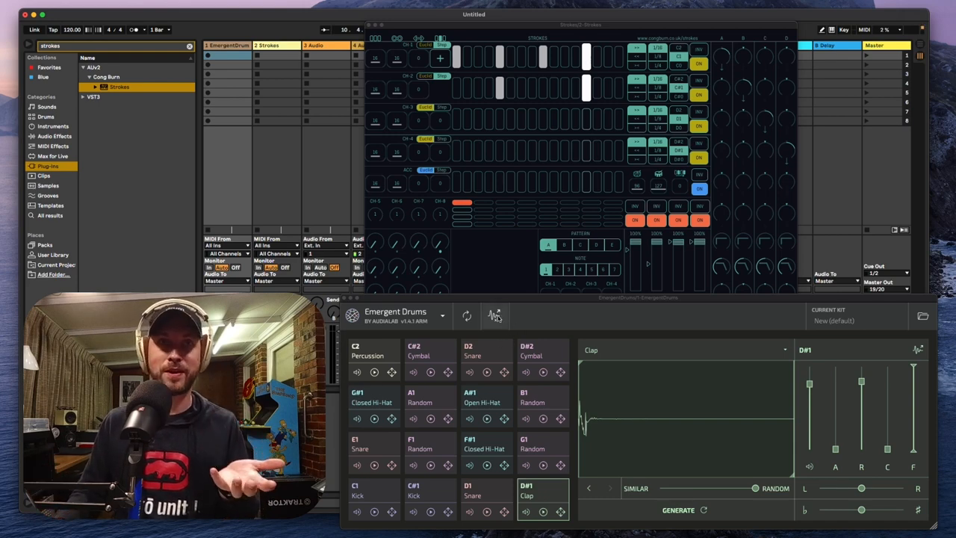
{"action": "mouse_move", "coordinate": [496, 315]}
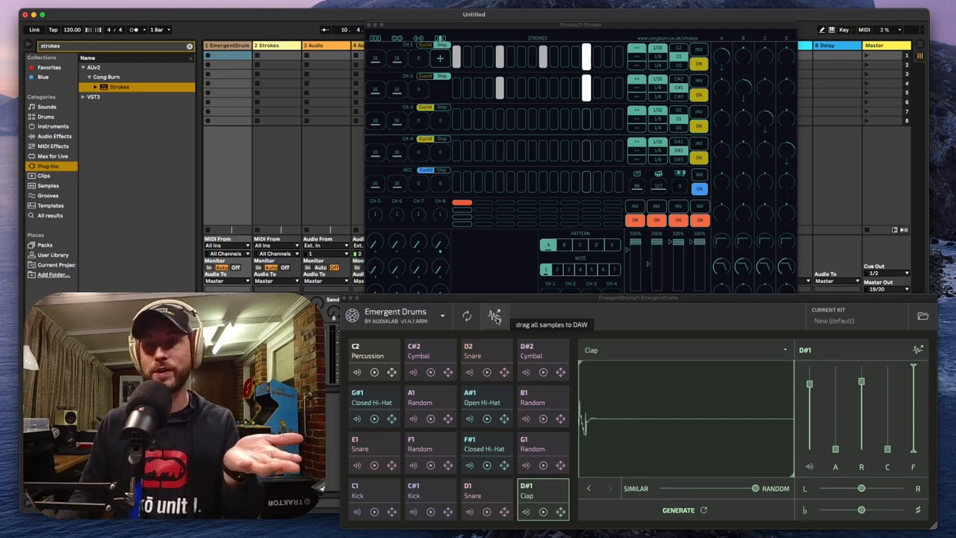